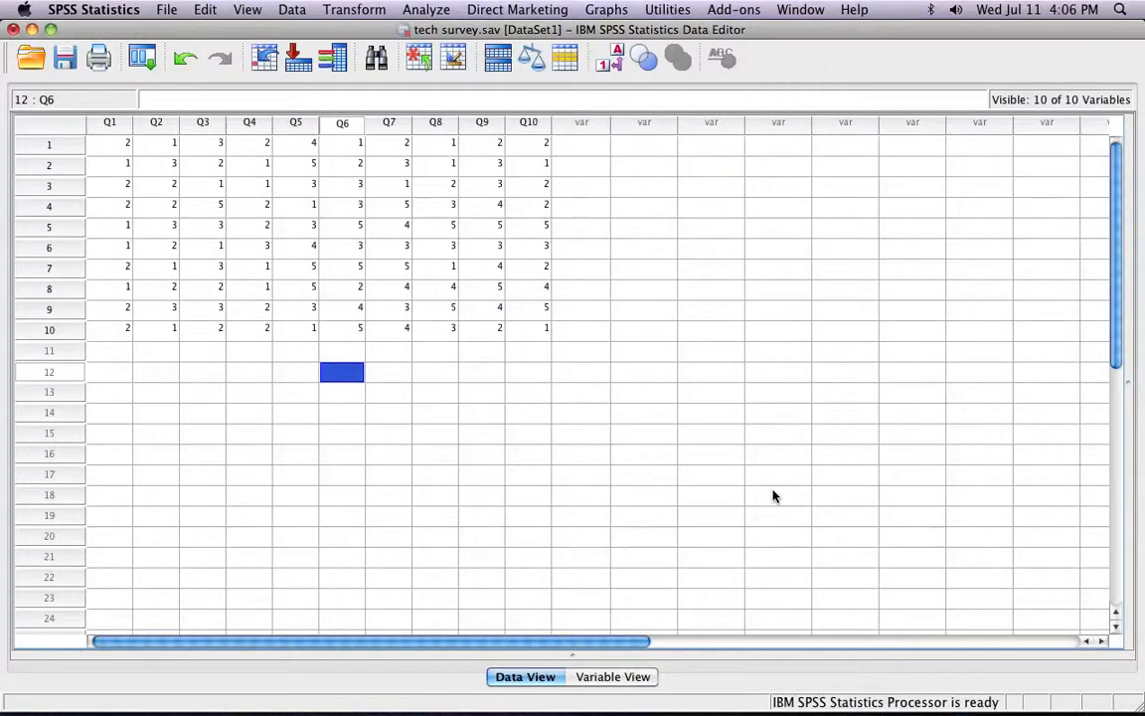
mouse_move(638, 468)
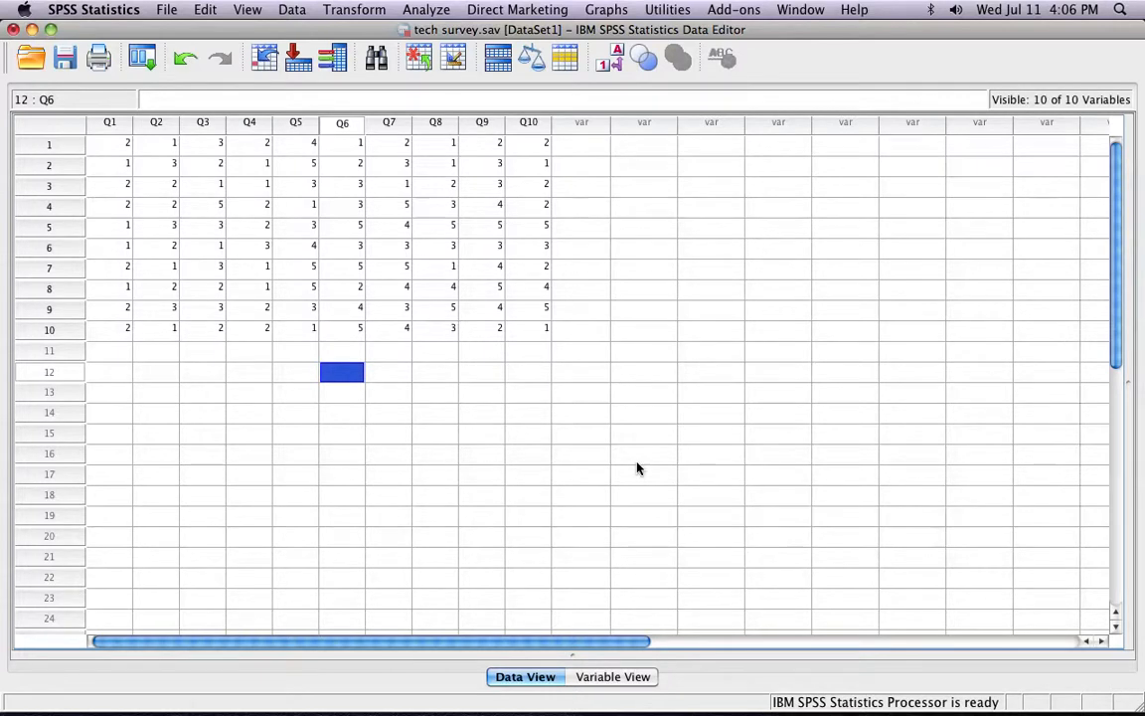
mouse_move(117, 149)
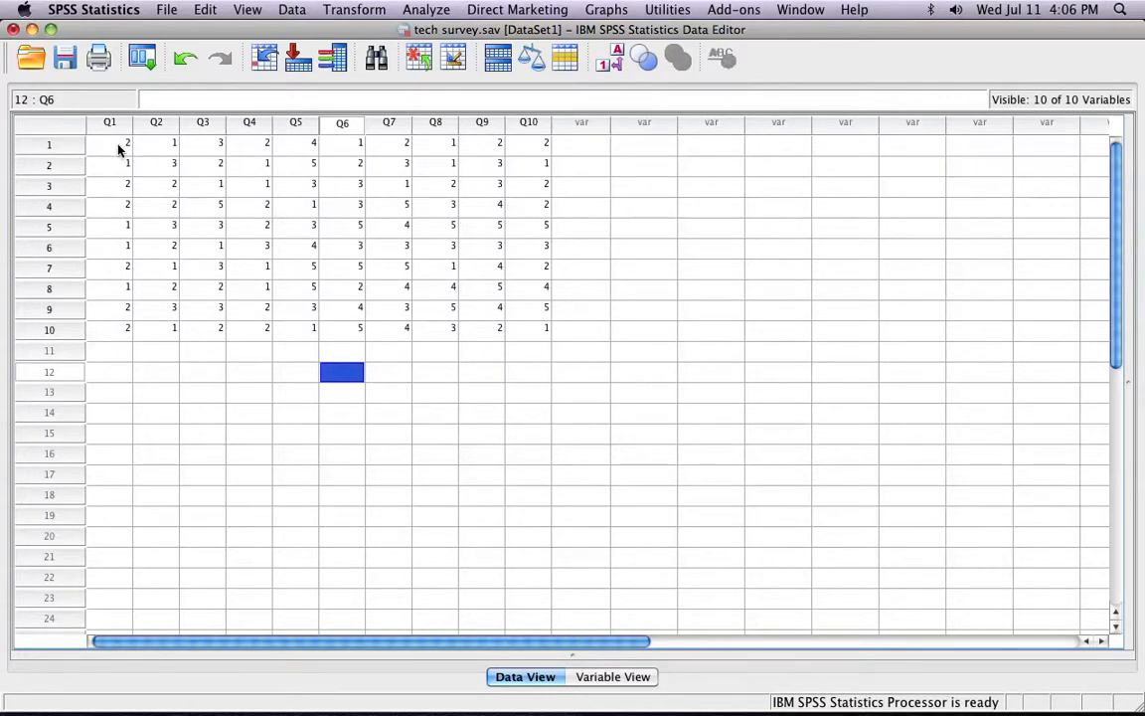
- Highlight the Q1–Q10 responses in rows 1–10 and open the Analyze menu
drag(110, 142, 528, 328)
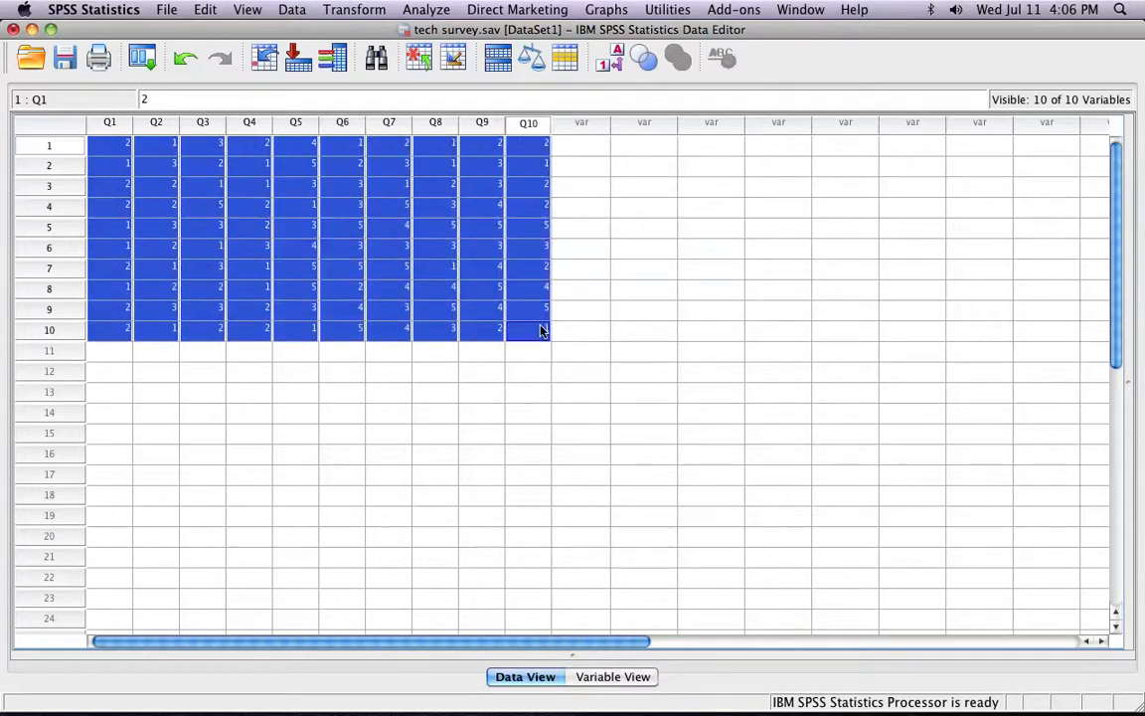
click(426, 9)
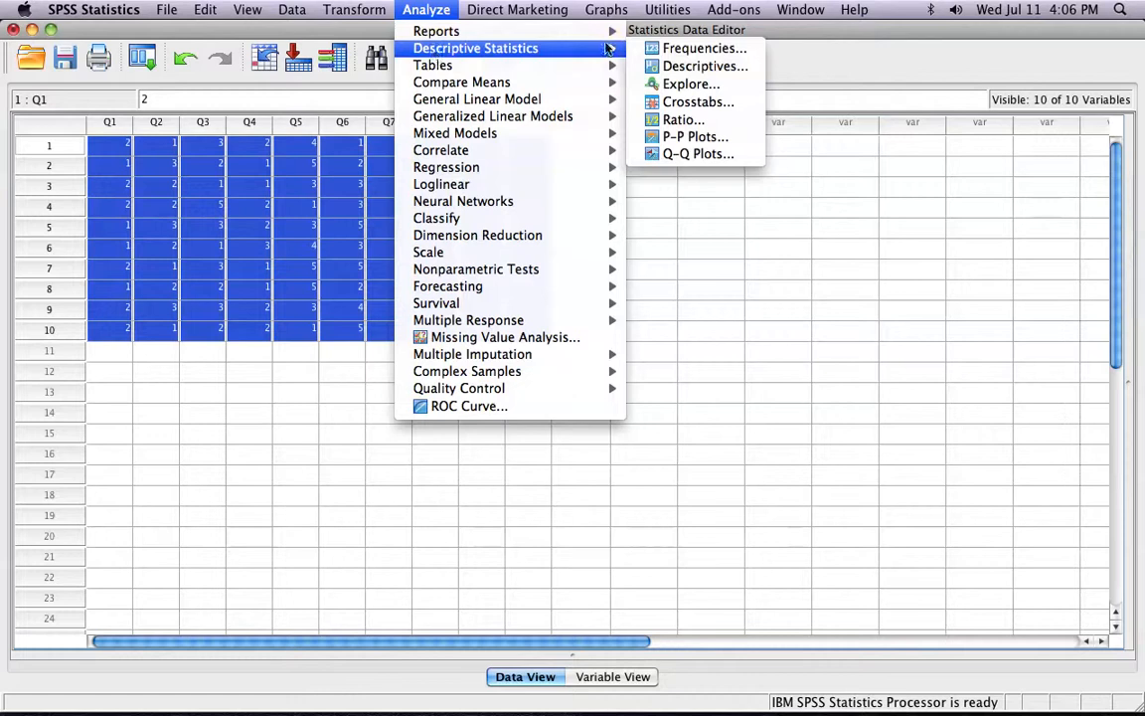
mouse_move(705, 65)
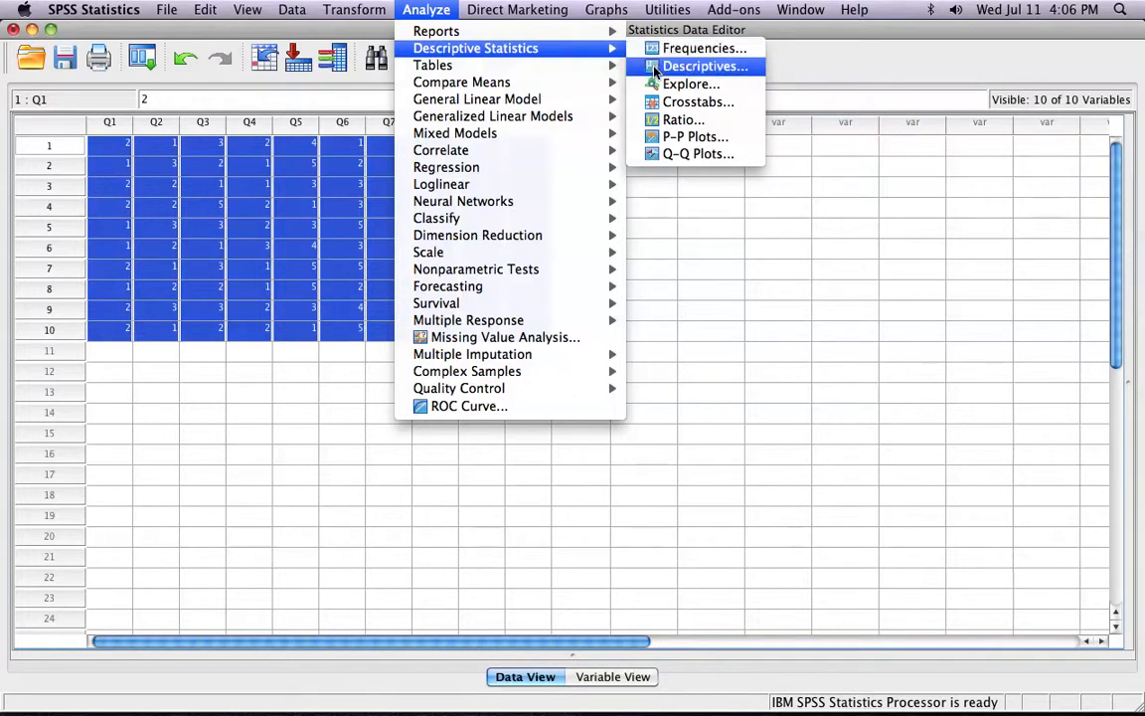
- Run Descriptives on Q1–Q10 reporting mean, standard deviation, minimum and maximum
click(705, 65)
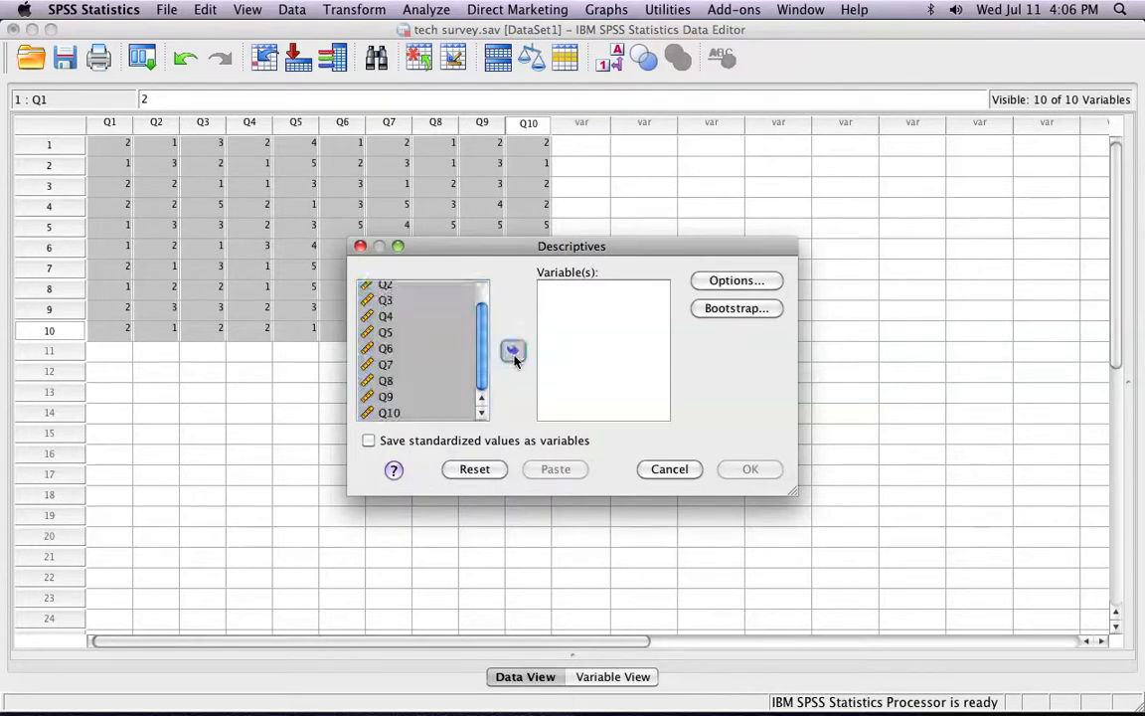
click(513, 351)
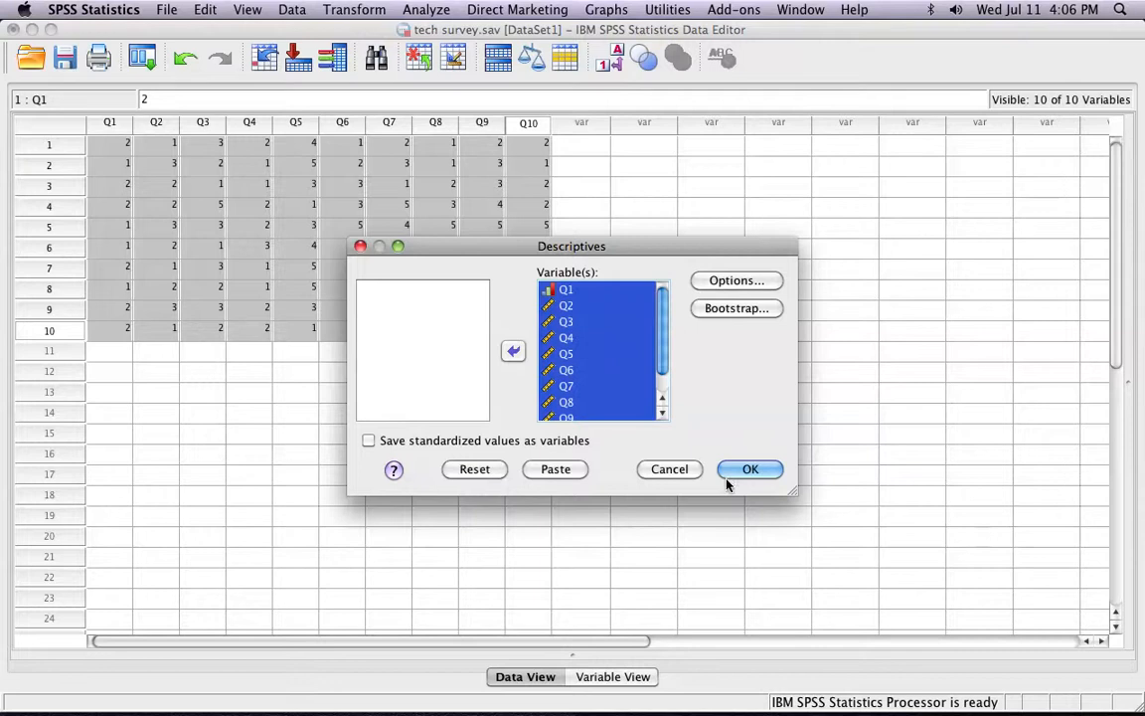
click(736, 280)
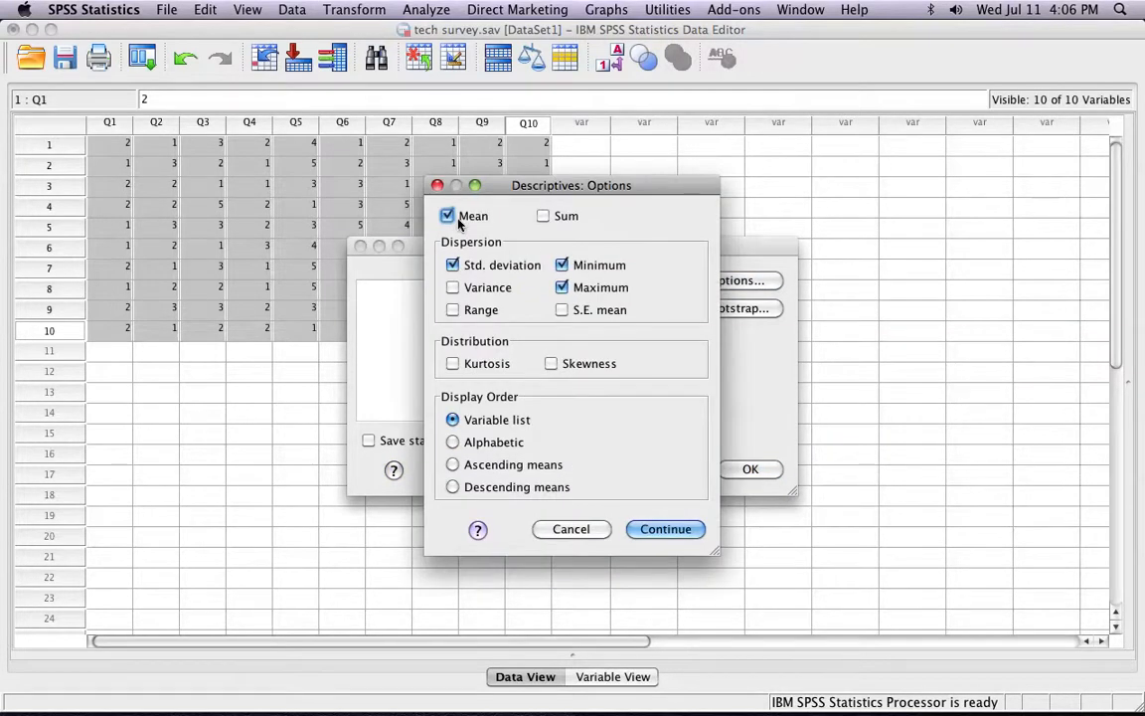
mouse_move(555, 276)
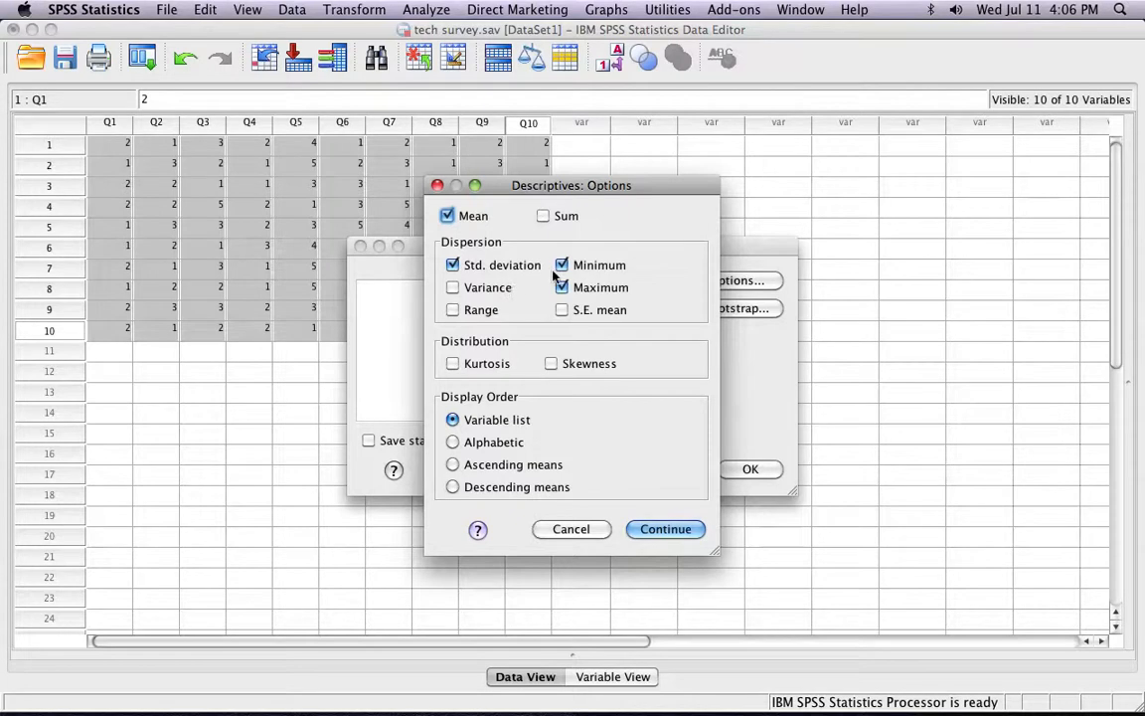
mouse_move(628, 438)
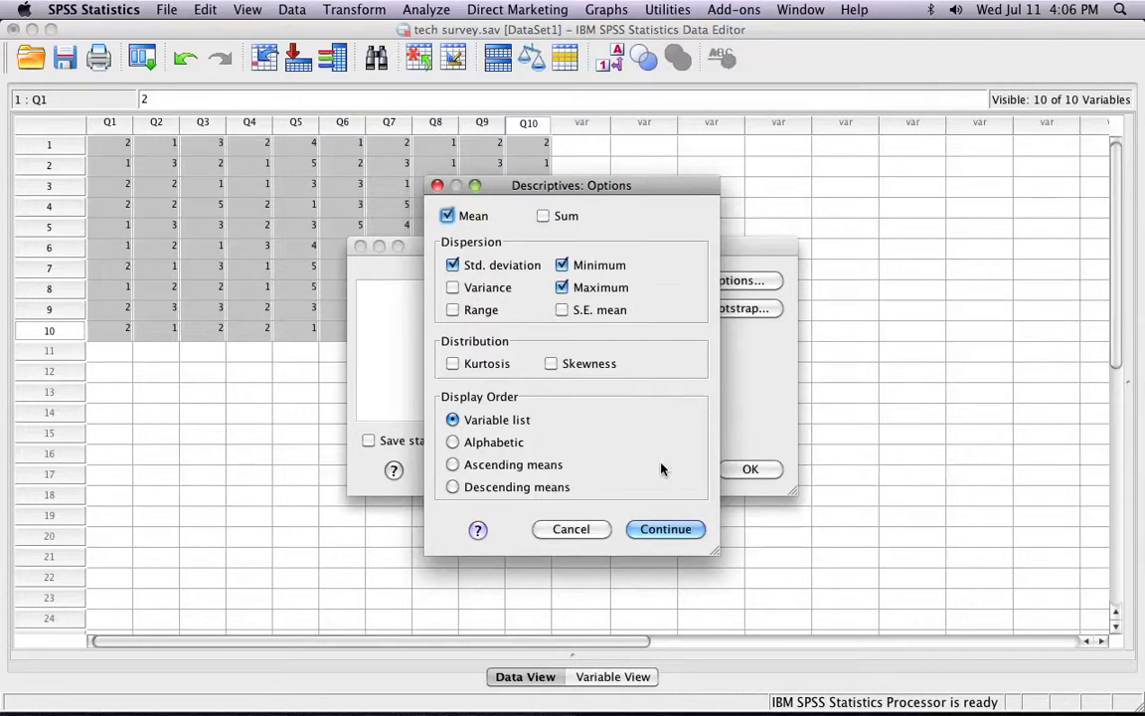
click(665, 528)
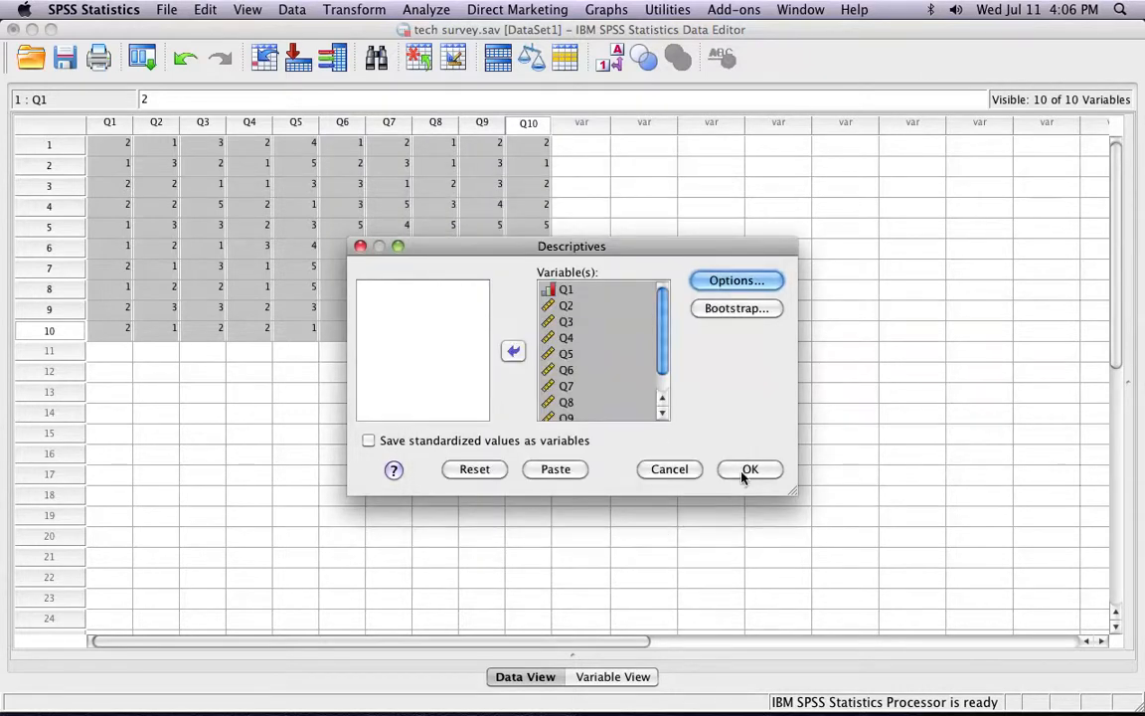
click(750, 468)
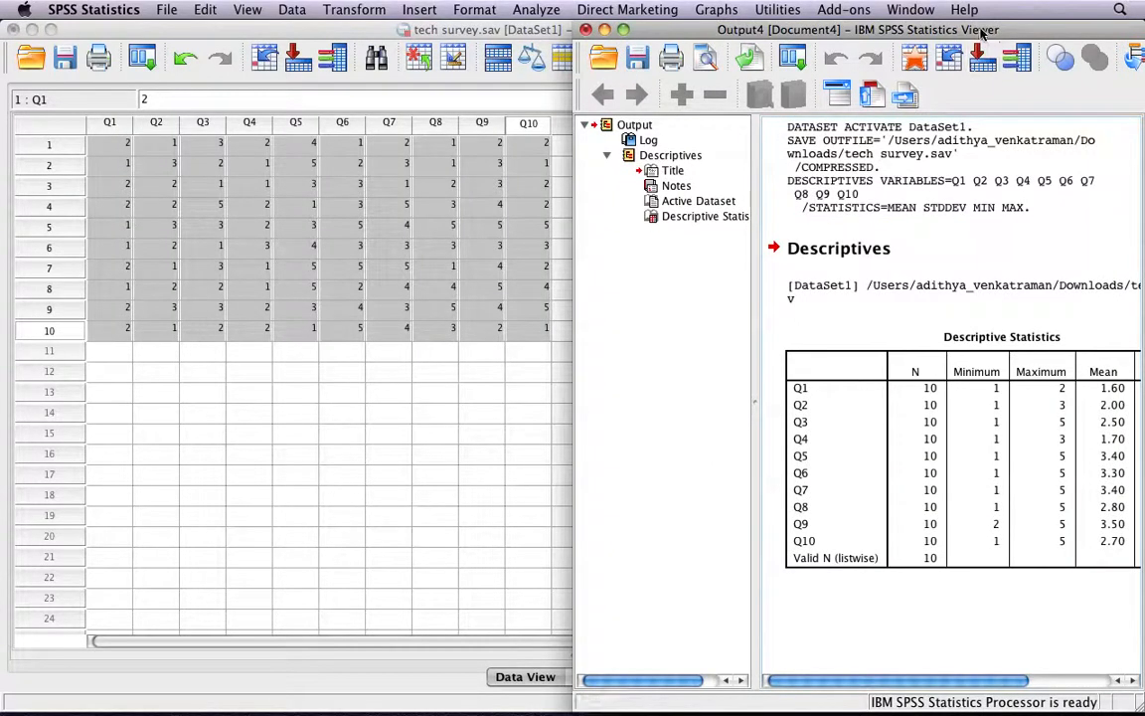
- Maximize the output Viewer, return to the survey Data Editor, and open Analyze
click(609, 30)
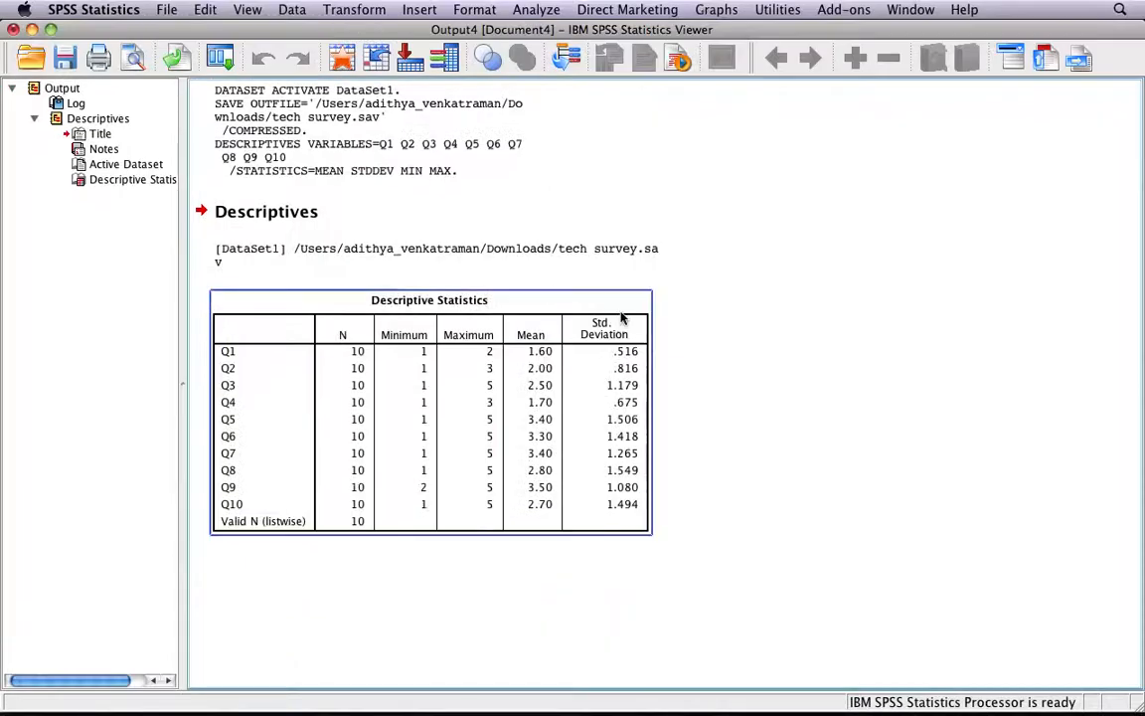
mouse_move(464, 479)
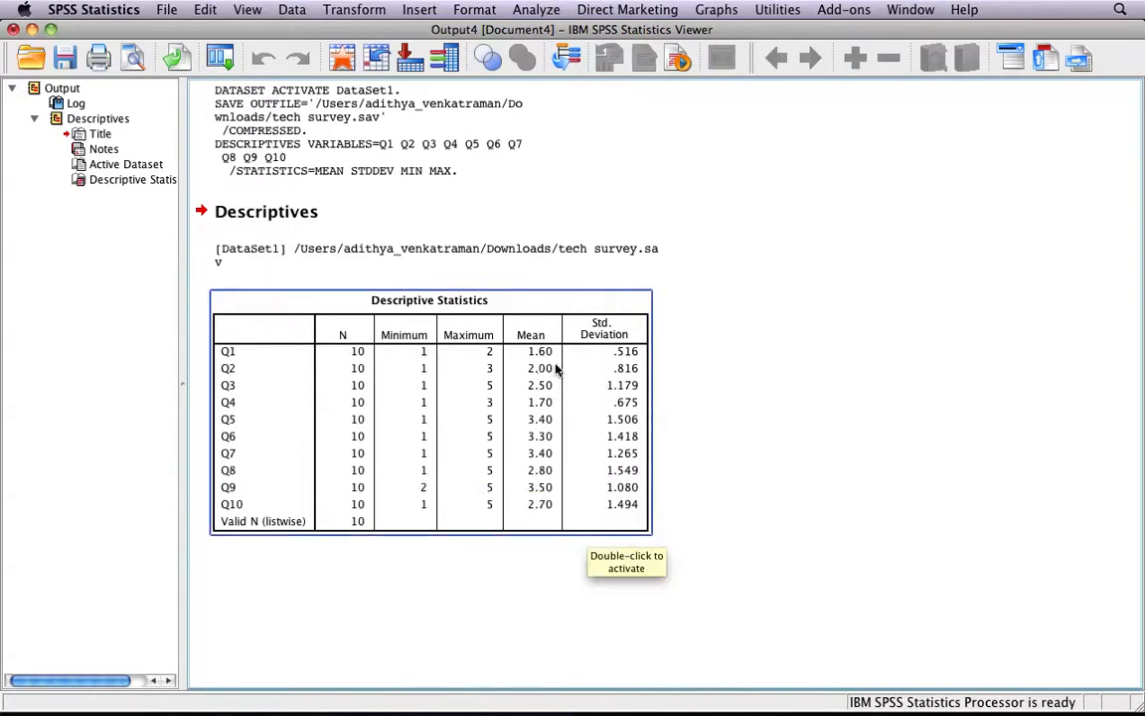
mouse_move(620, 410)
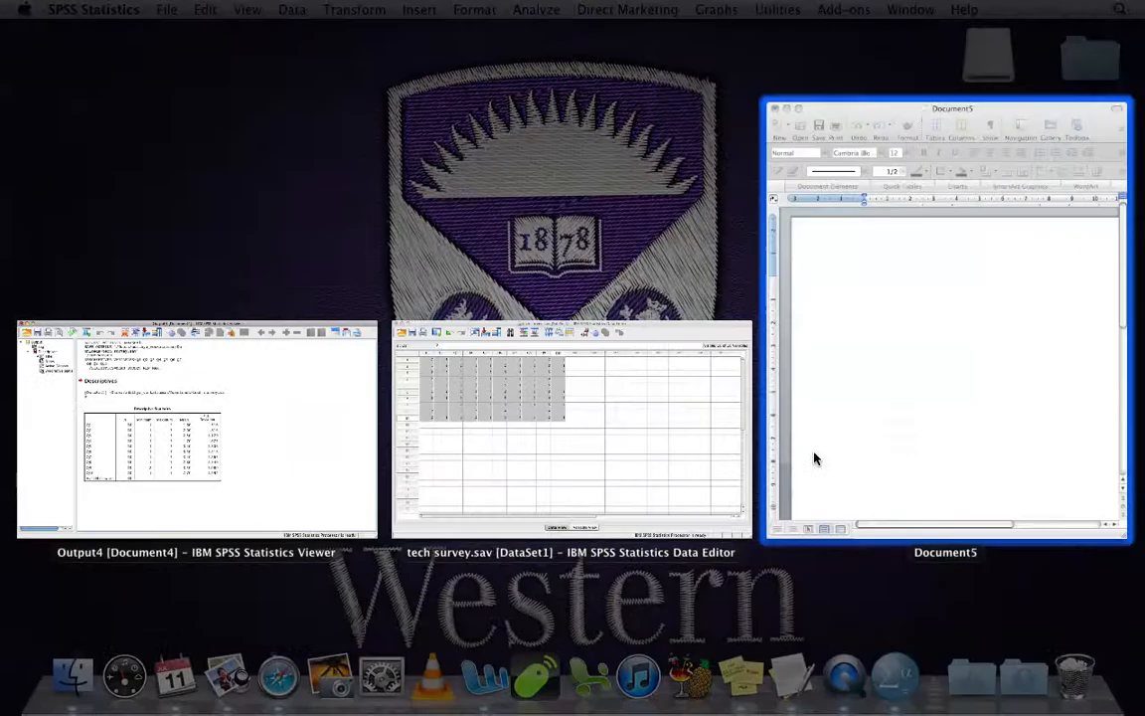
click(571, 429)
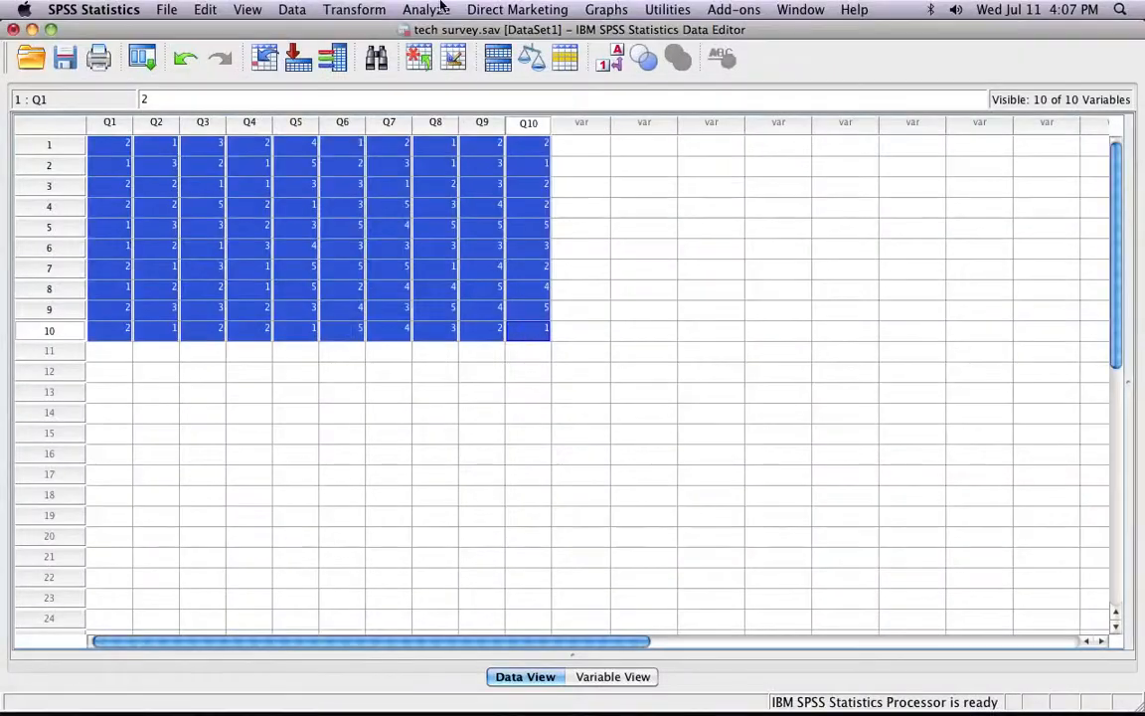
click(426, 9)
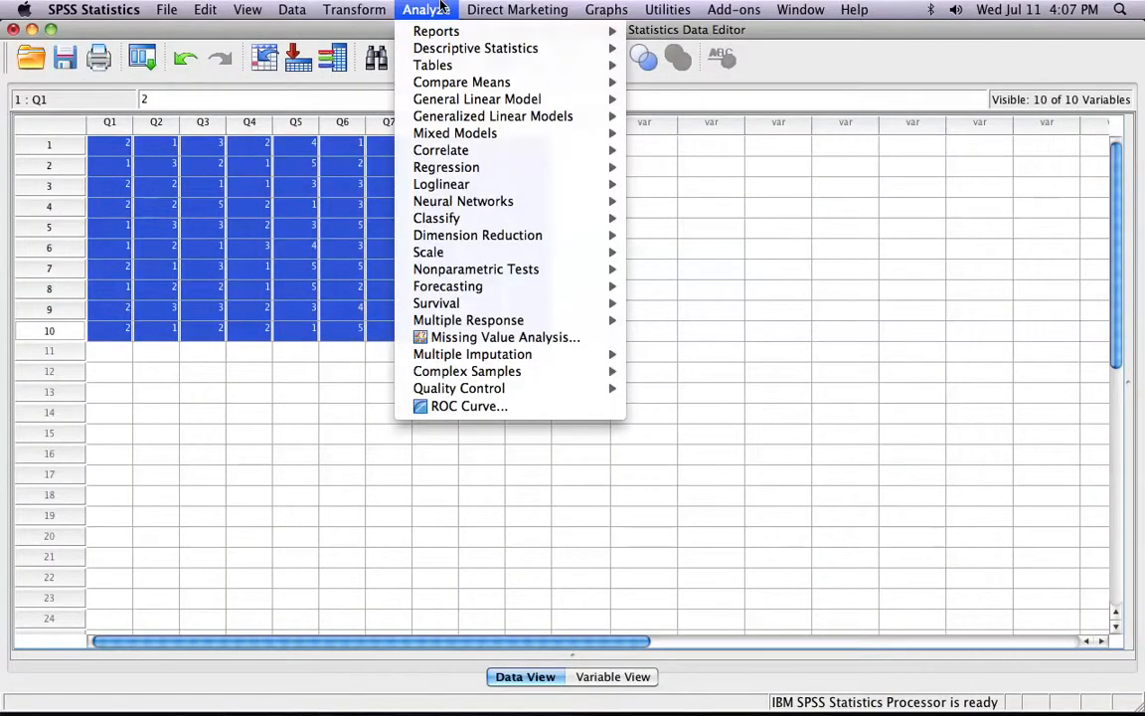
mouse_move(475, 48)
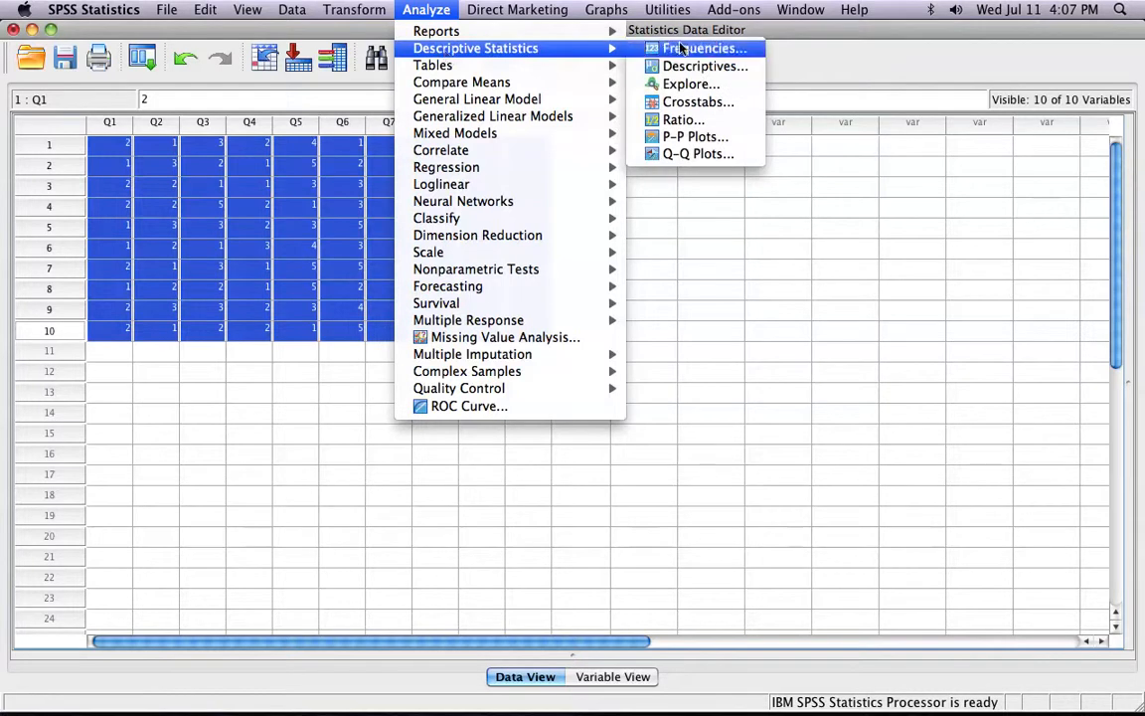
- Start a Frequencies analysis with Q1–Q10 as the variables
click(705, 48)
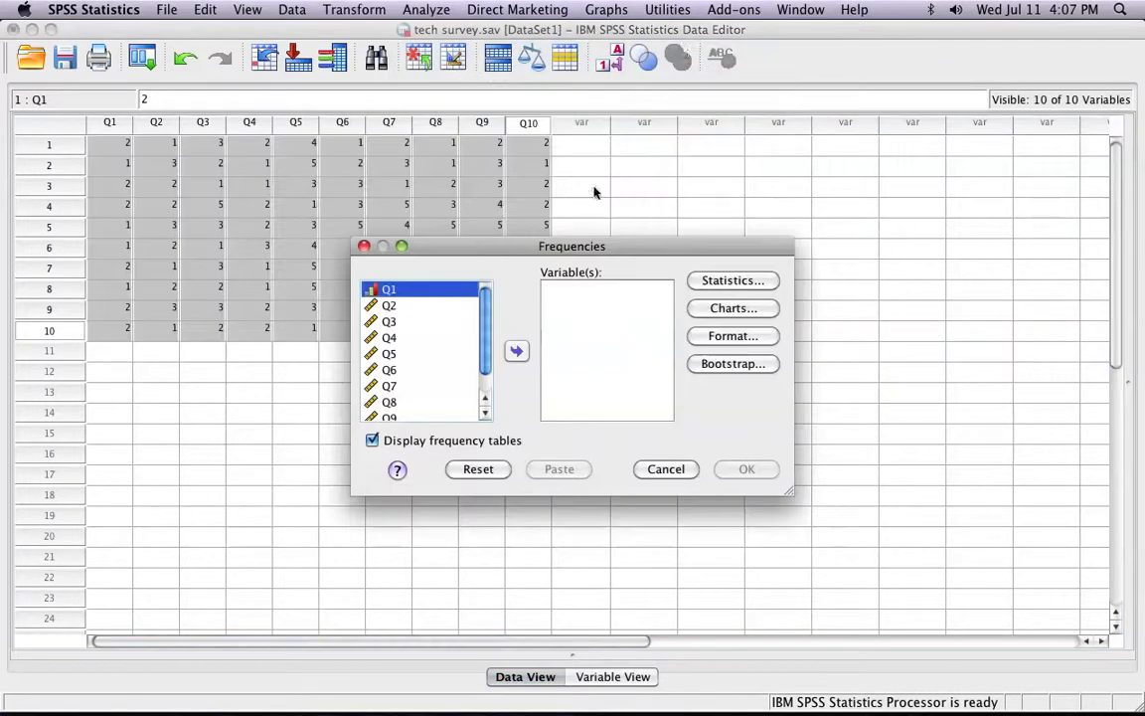
scroll(down, 3)
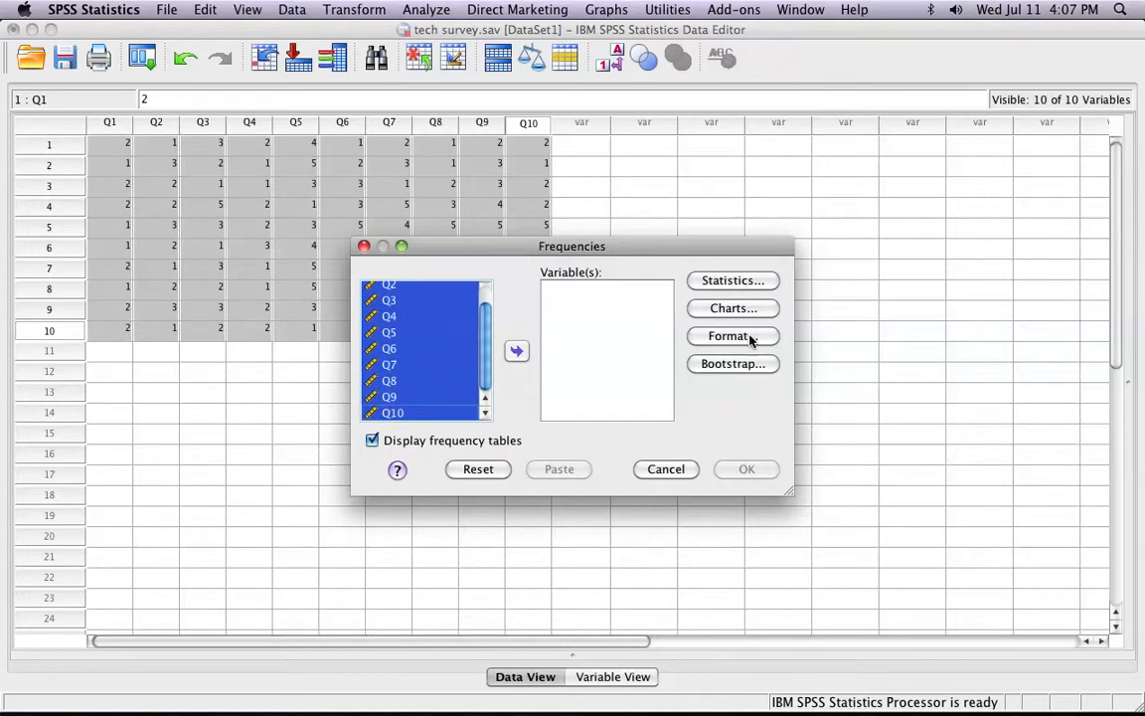
mouse_move(516, 352)
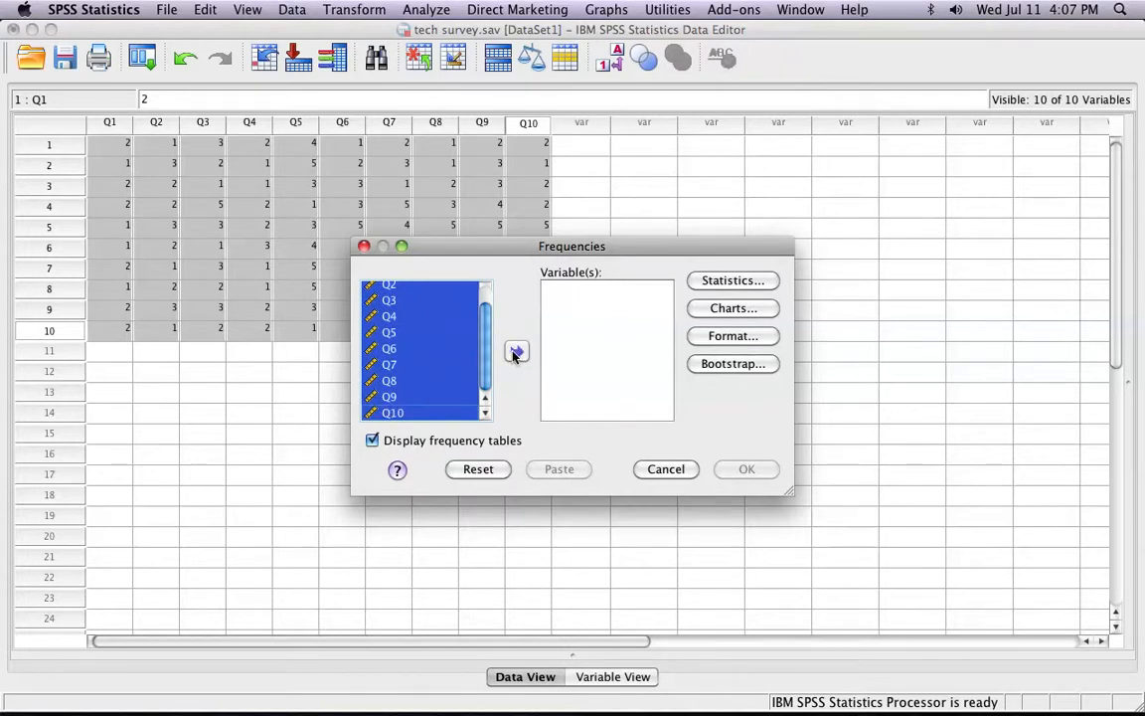
click(516, 351)
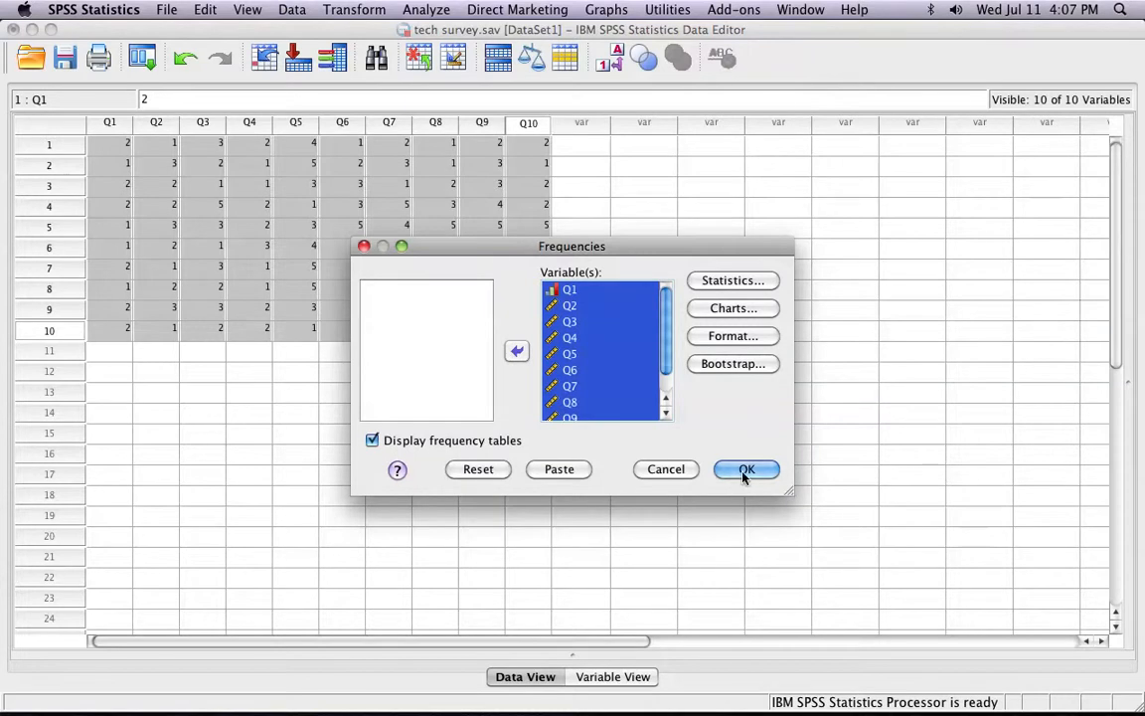
click(733, 308)
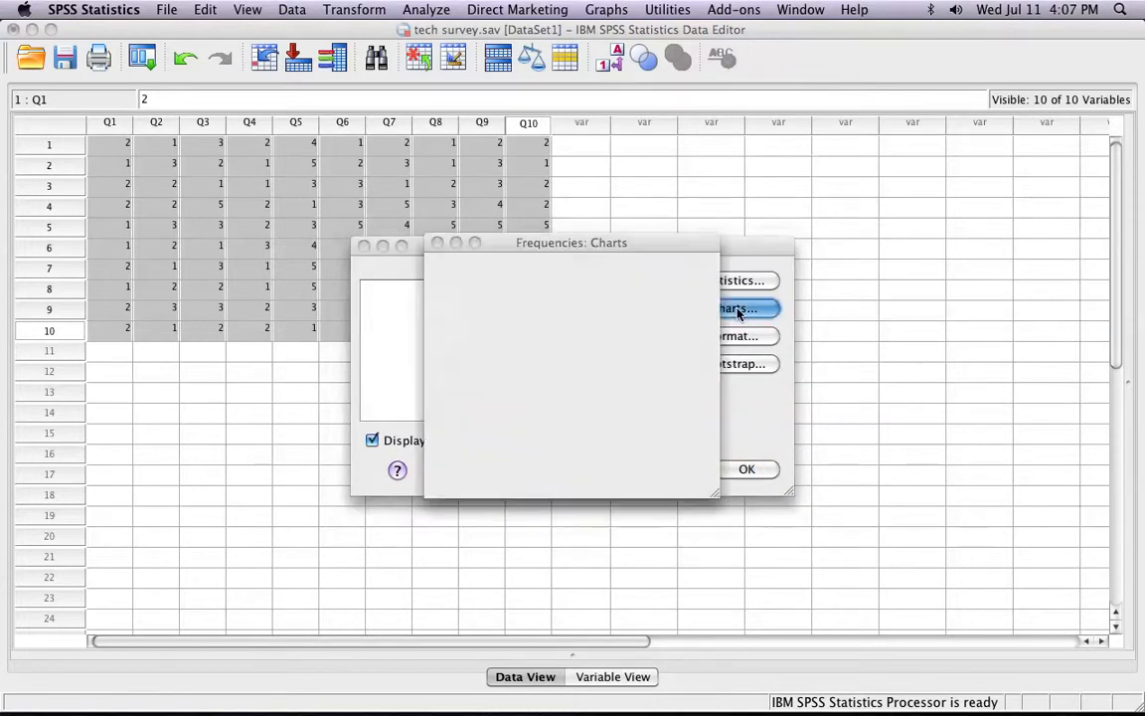
- Set the Frequencies charts to histograms, leaving the statistics options unchanged
click(738, 308)
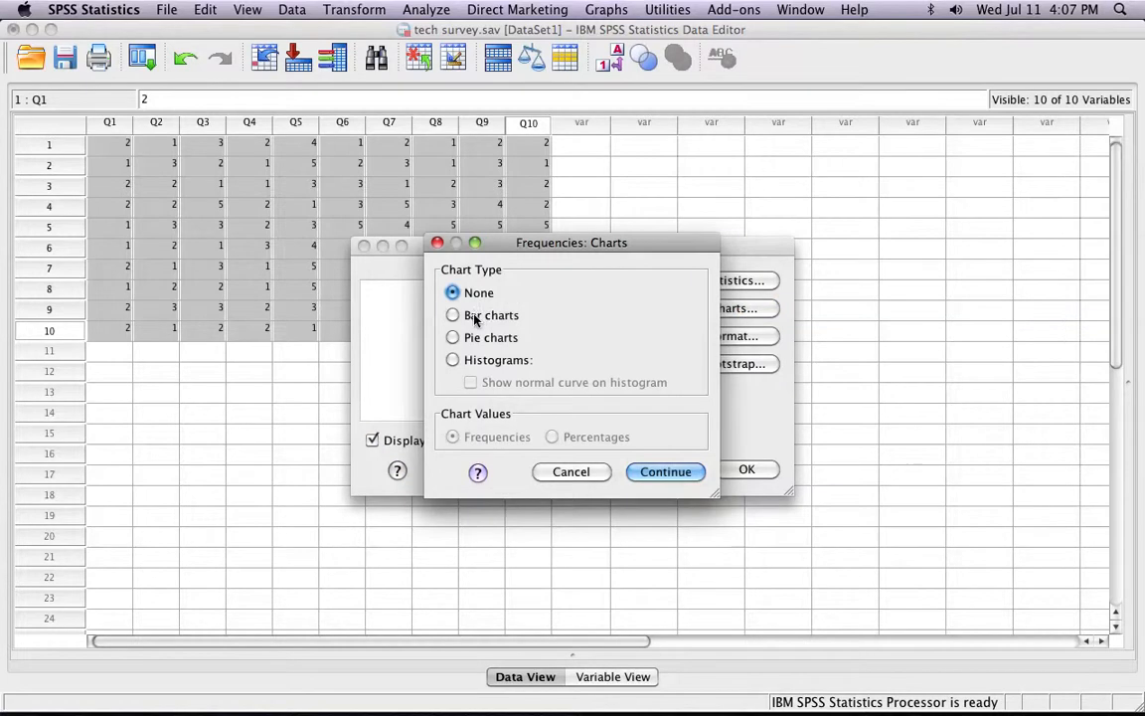
click(454, 359)
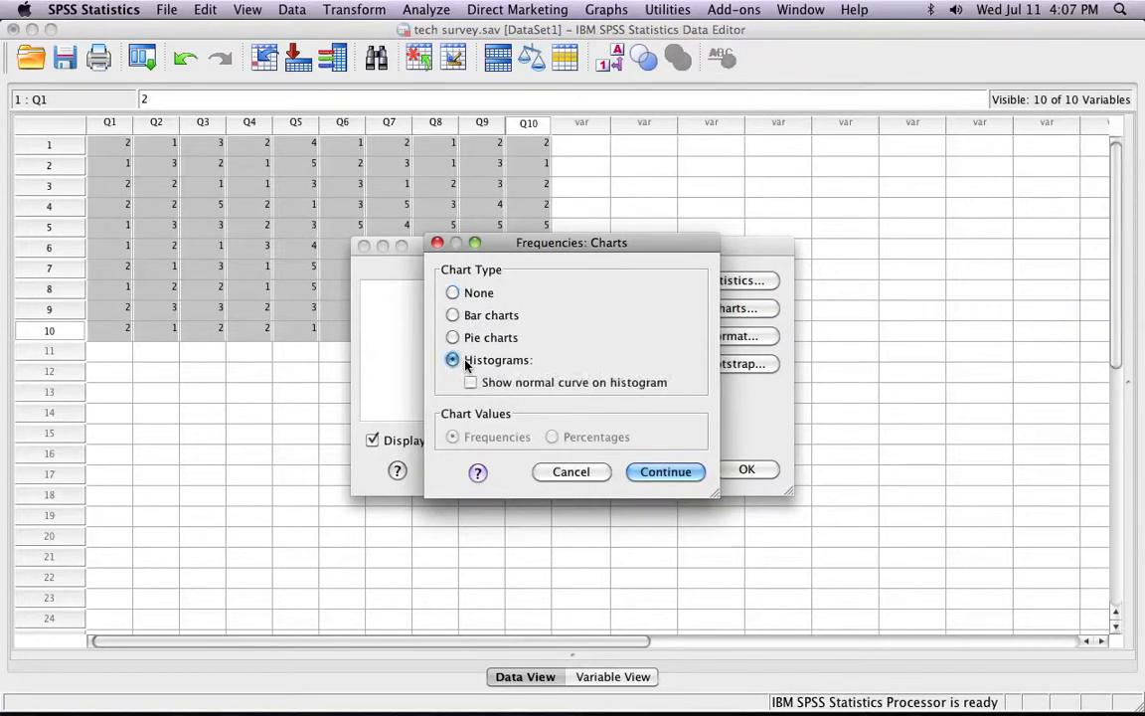
click(665, 471)
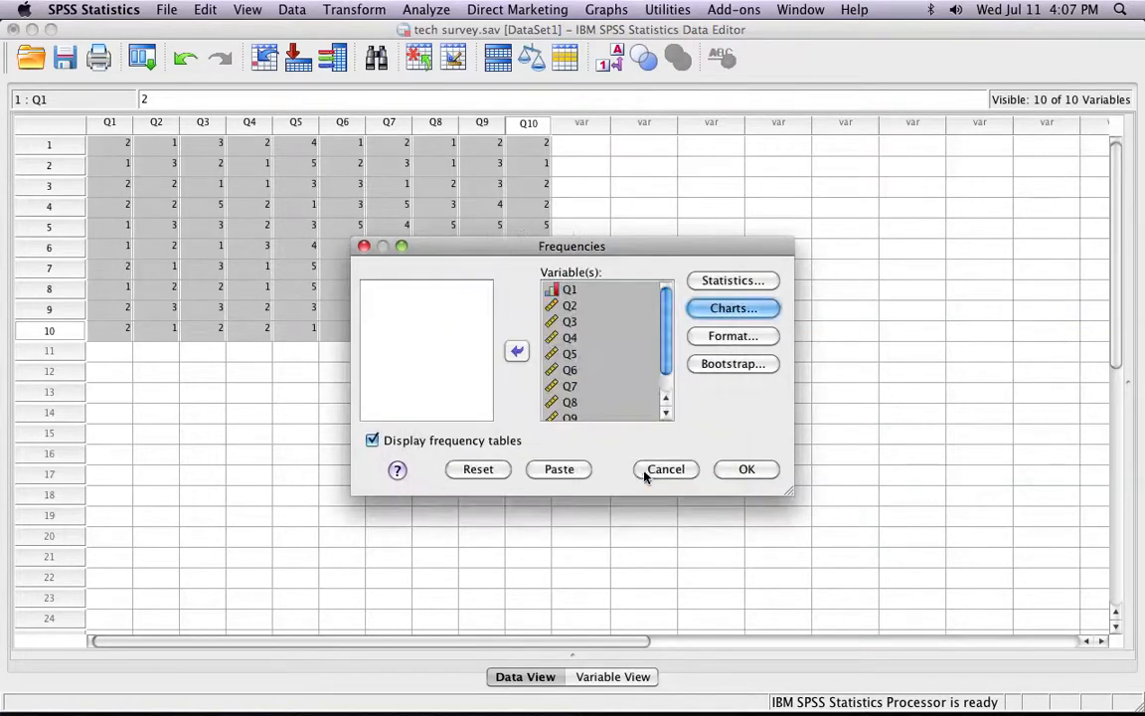
click(732, 280)
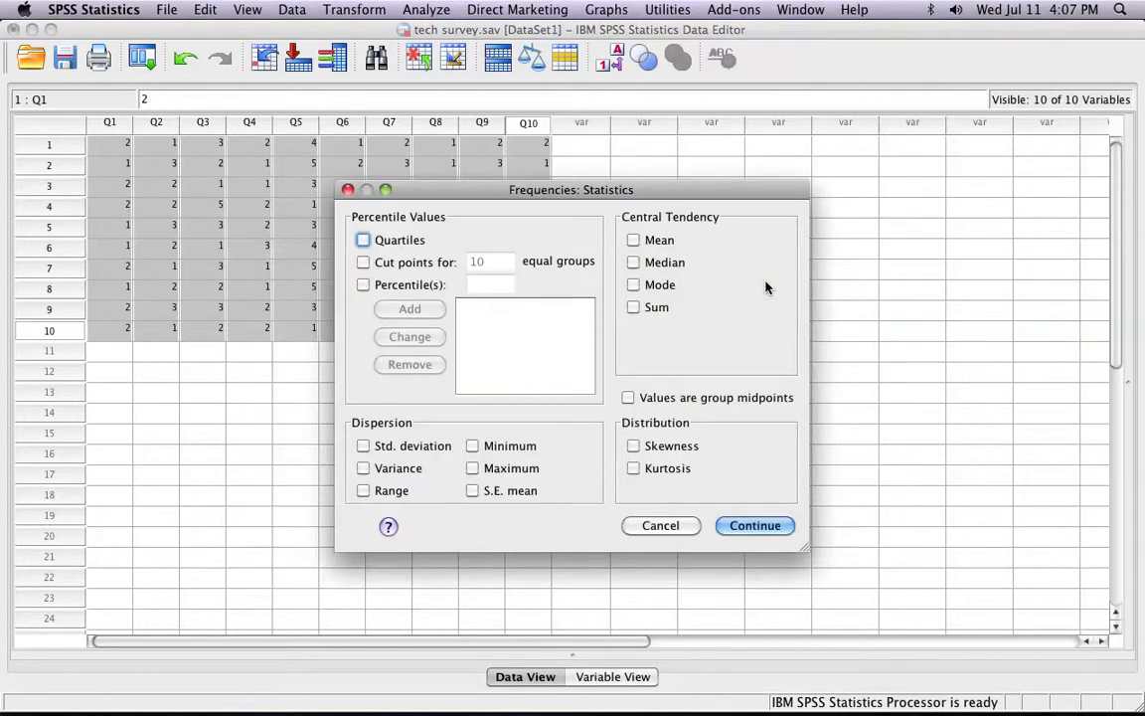
mouse_move(654, 262)
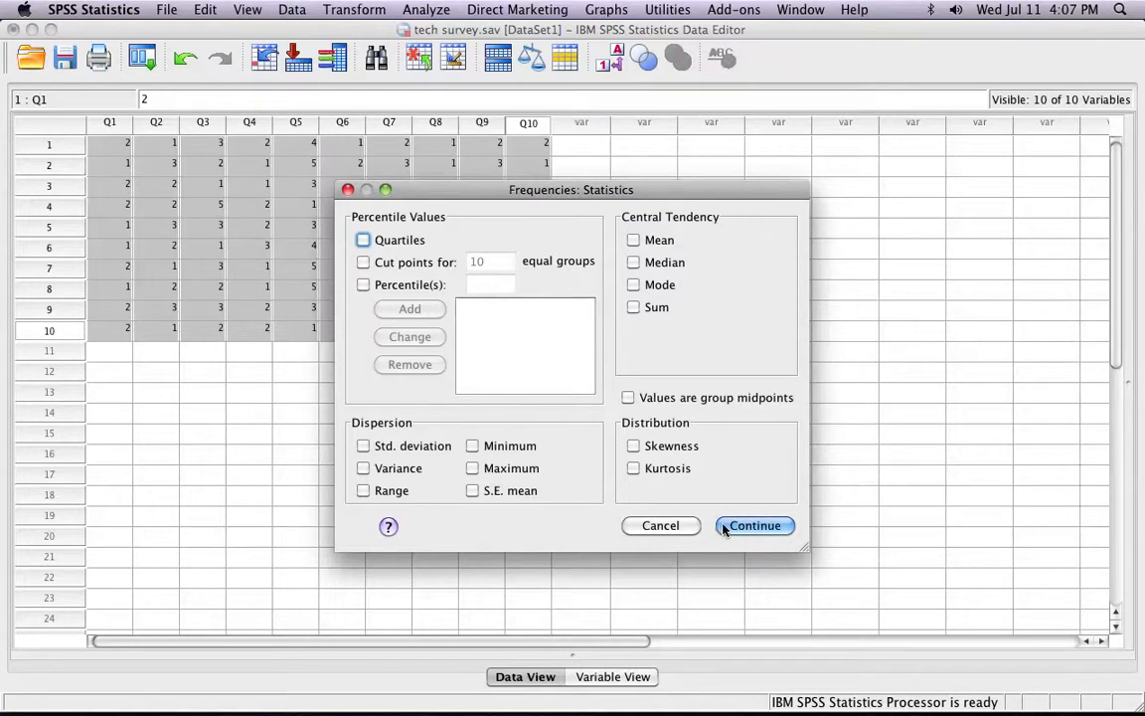
click(754, 525)
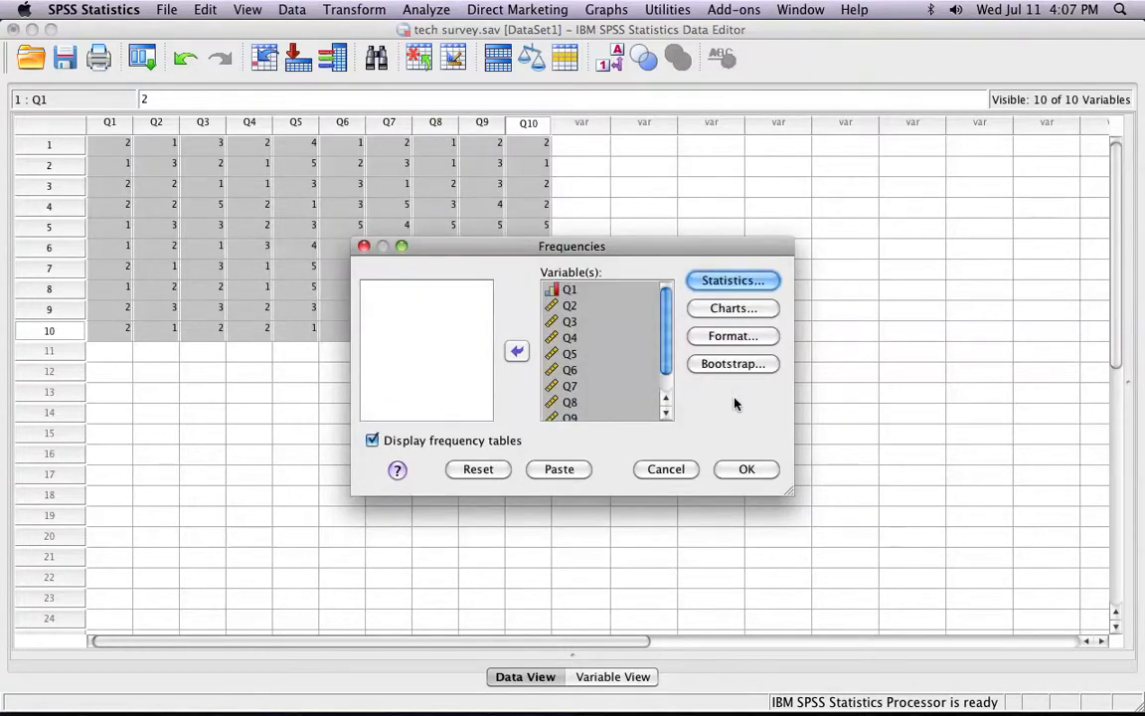
mouse_move(746, 469)
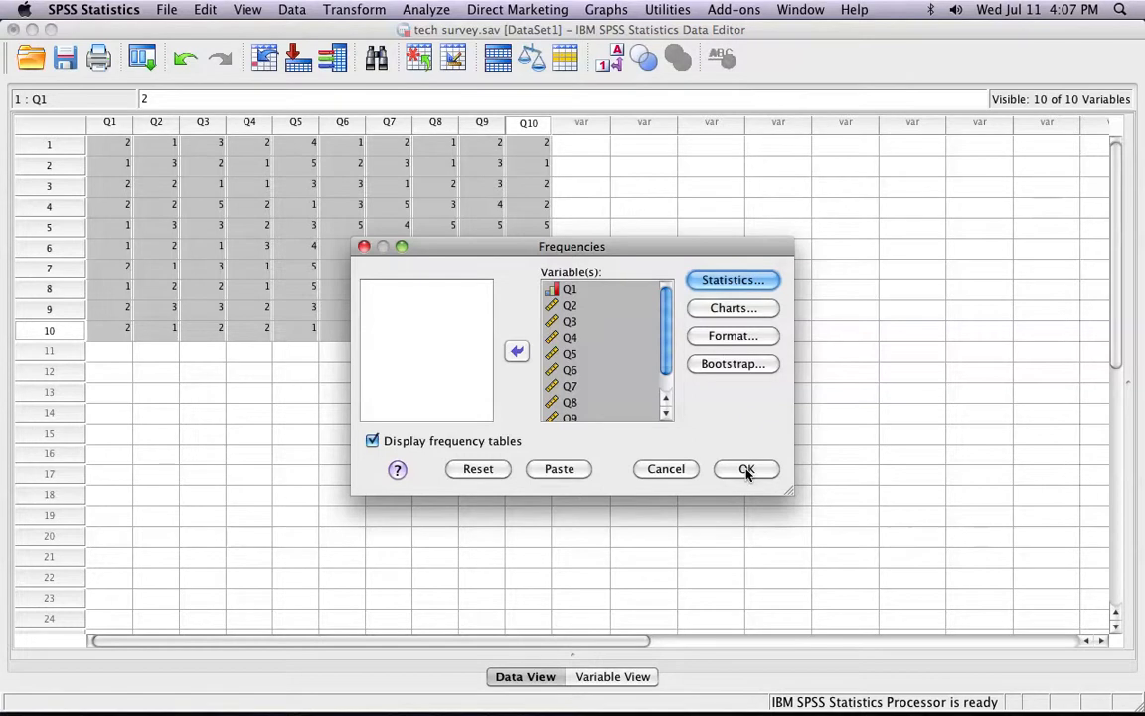
- Run the Frequencies analysis and scroll through the Q1–Q10 frequency tables
click(747, 470)
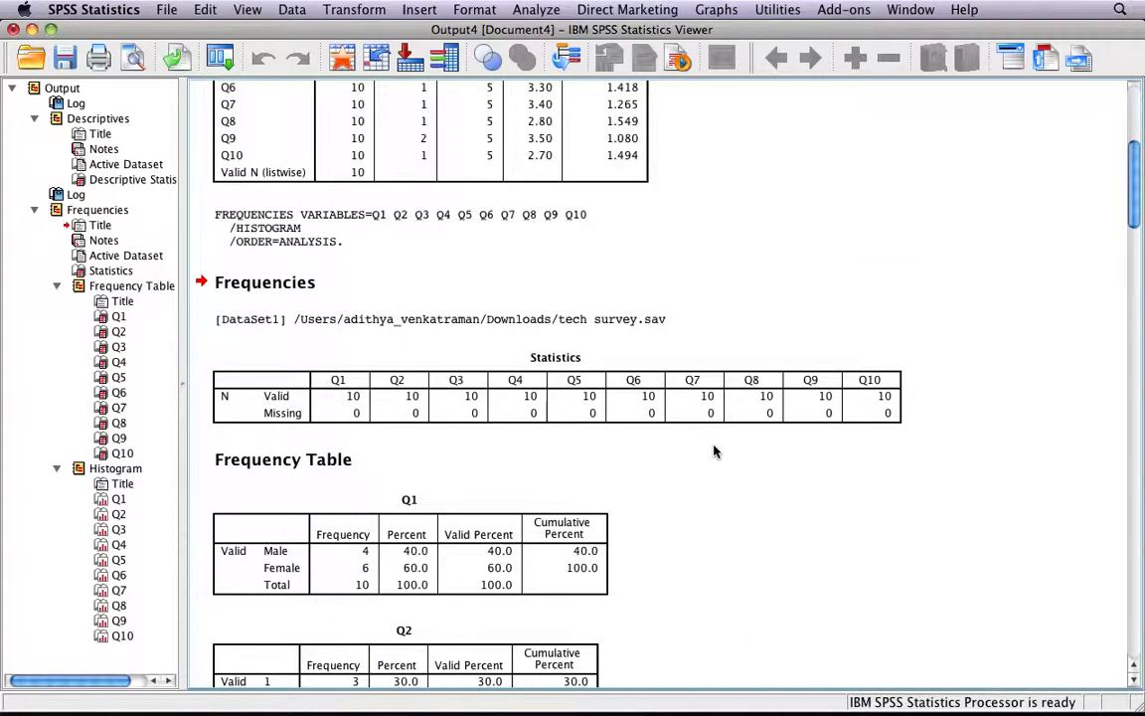
scroll(down, 3)
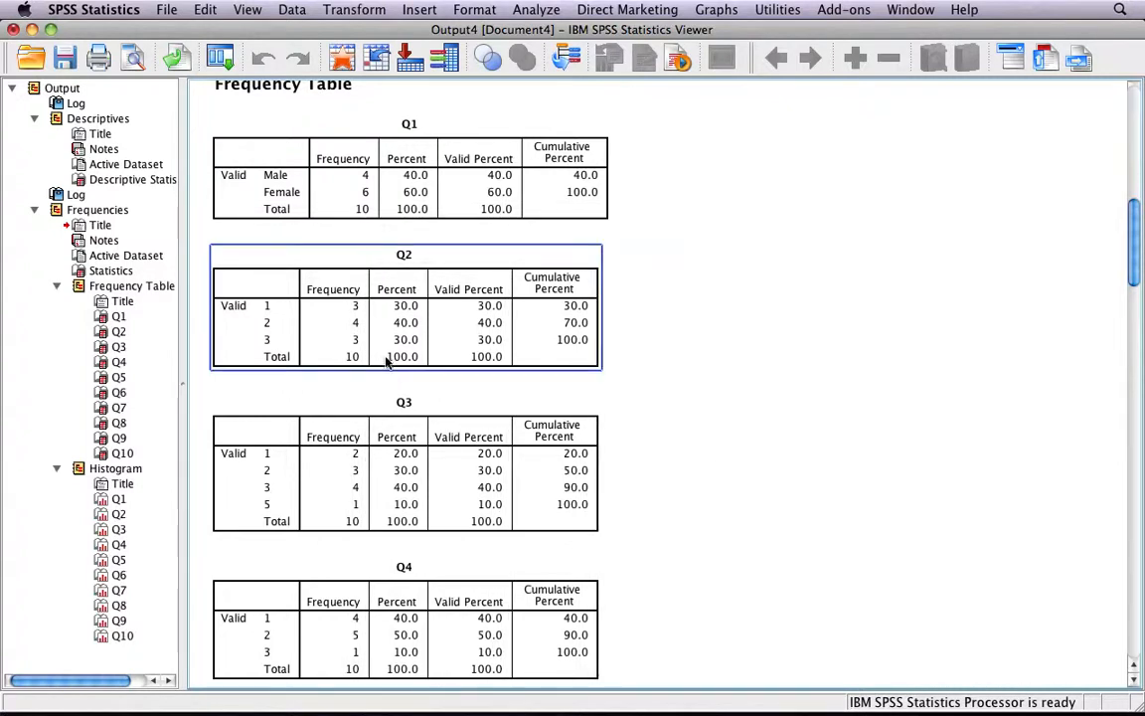
mouse_move(385, 361)
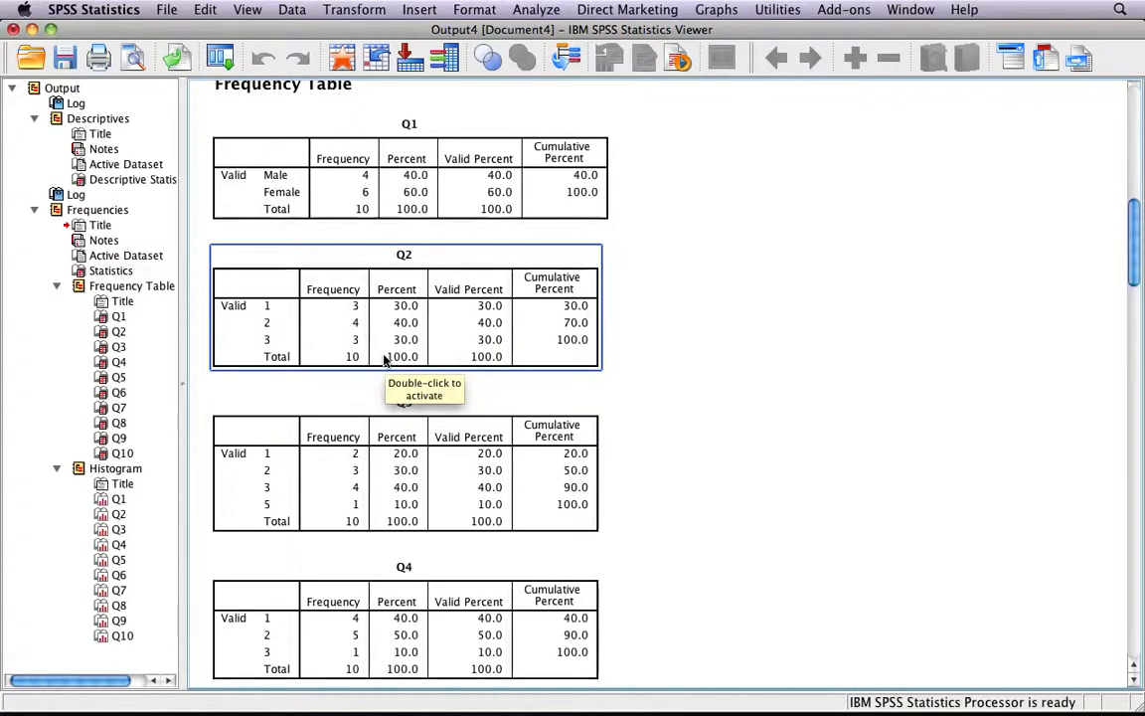
mouse_move(377, 335)
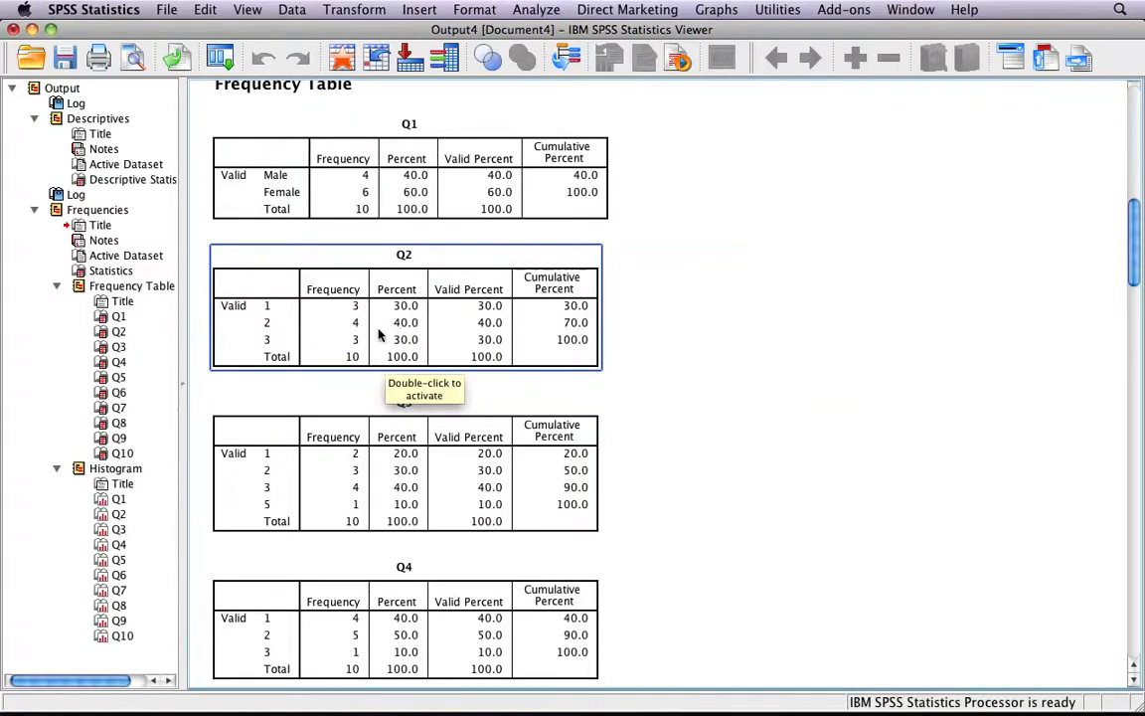
mouse_move(370, 318)
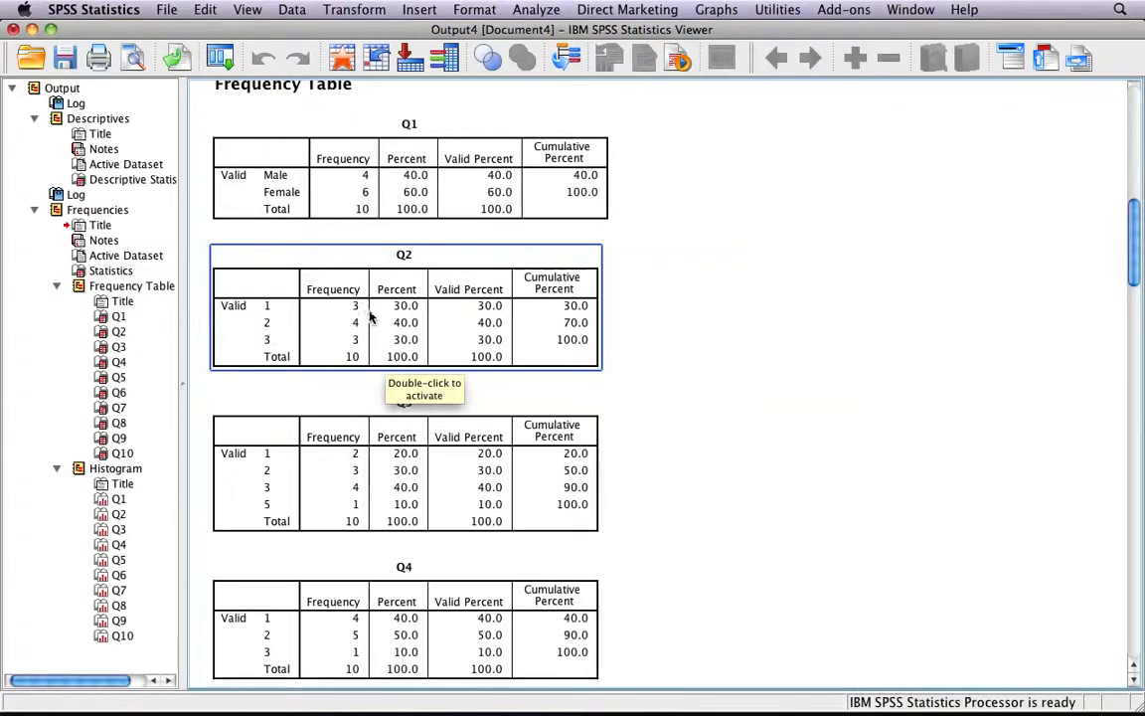
mouse_move(411, 333)
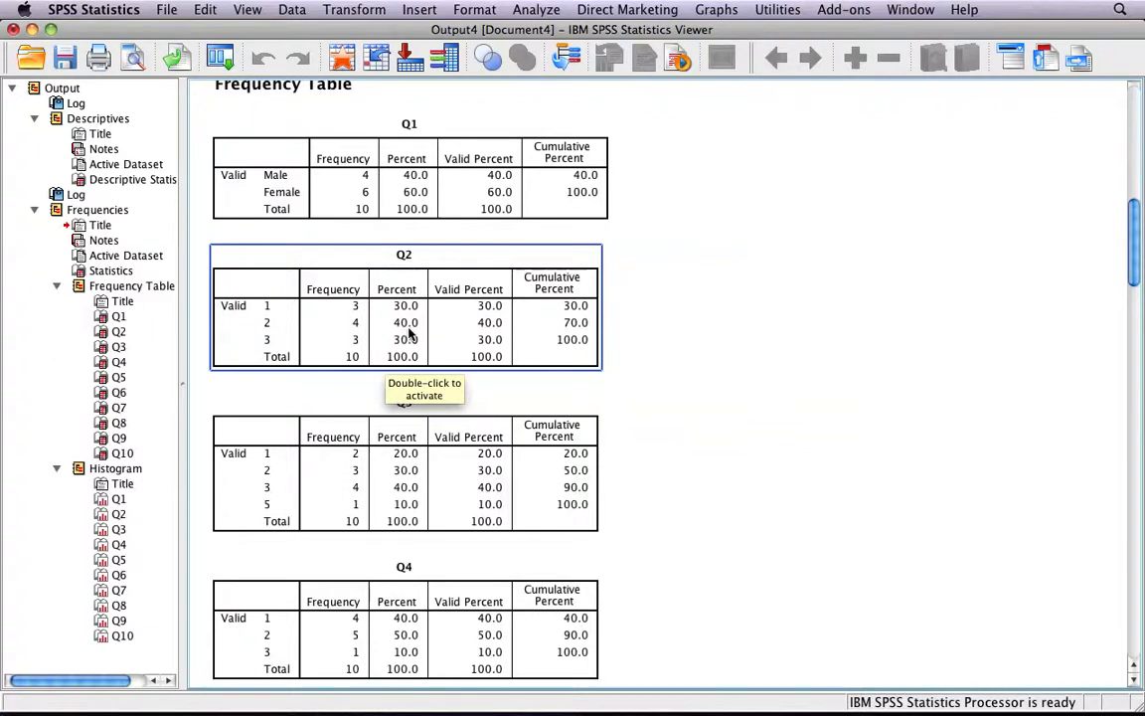
scroll(down, 3)
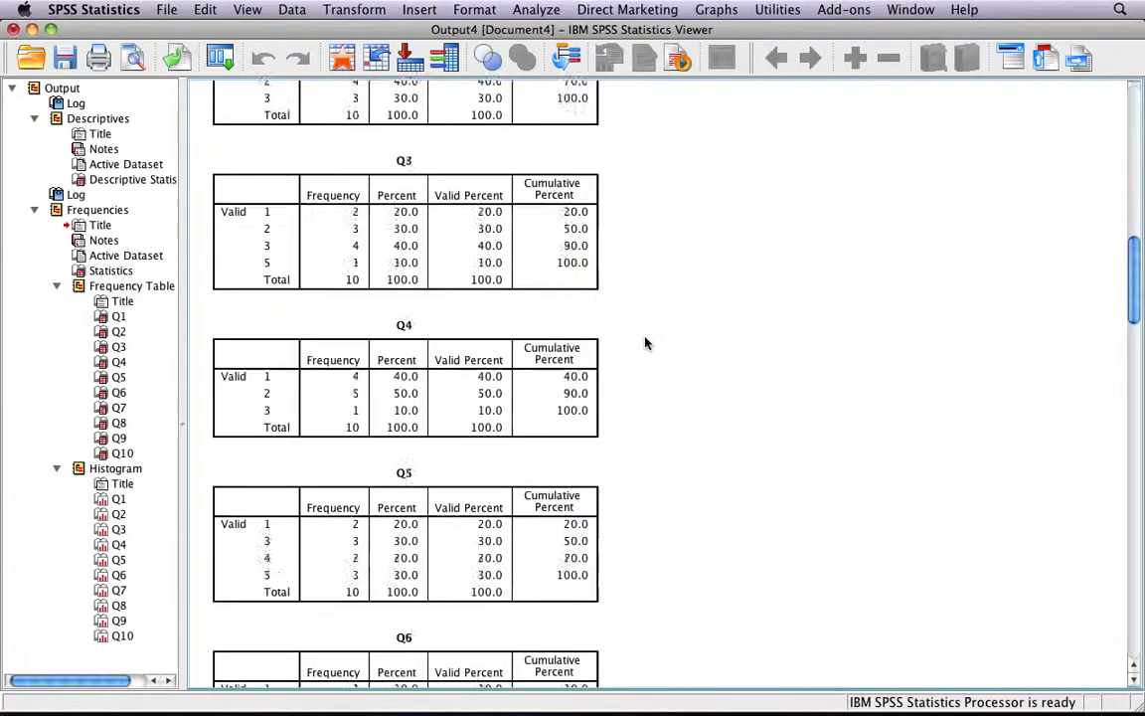
scroll(down, 3)
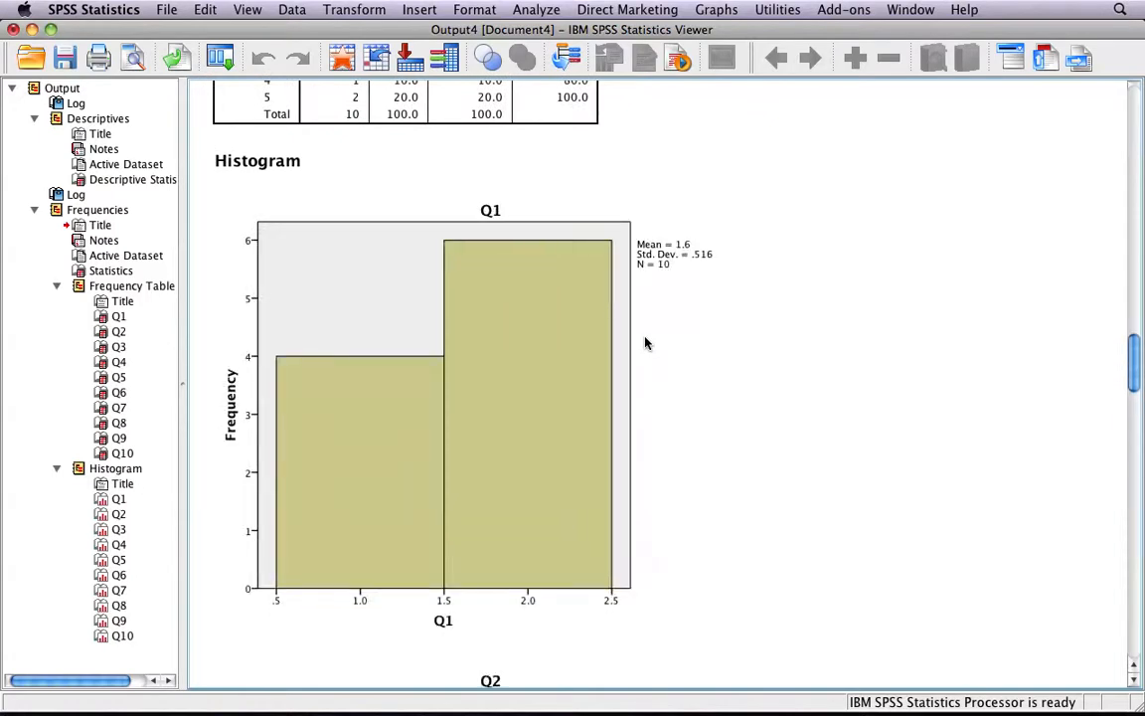
- Scroll down to the histogram output and select the Q3 histogram
scroll(down, 3)
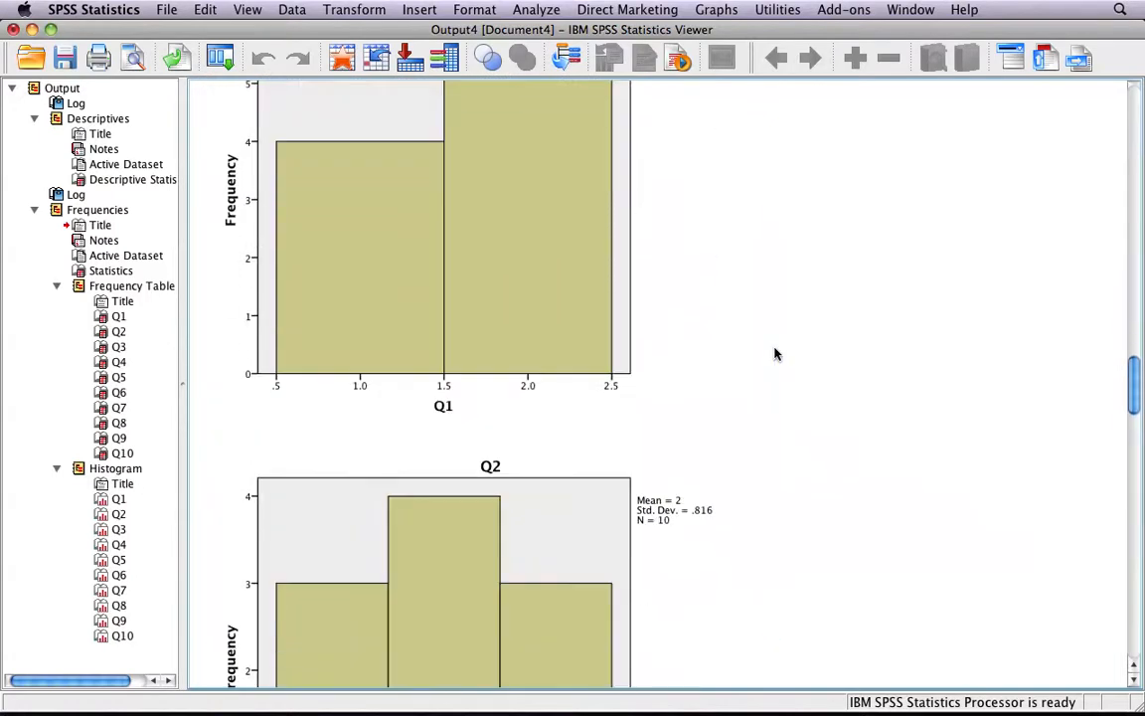
scroll(down, 3)
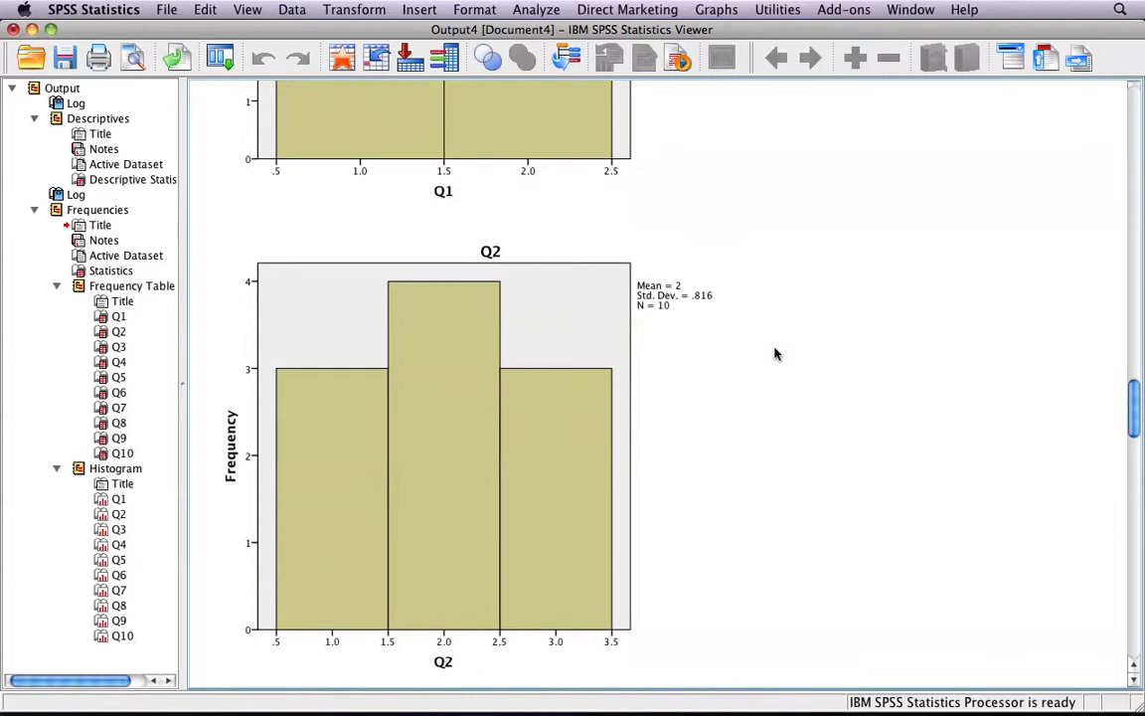
scroll(down, 3)
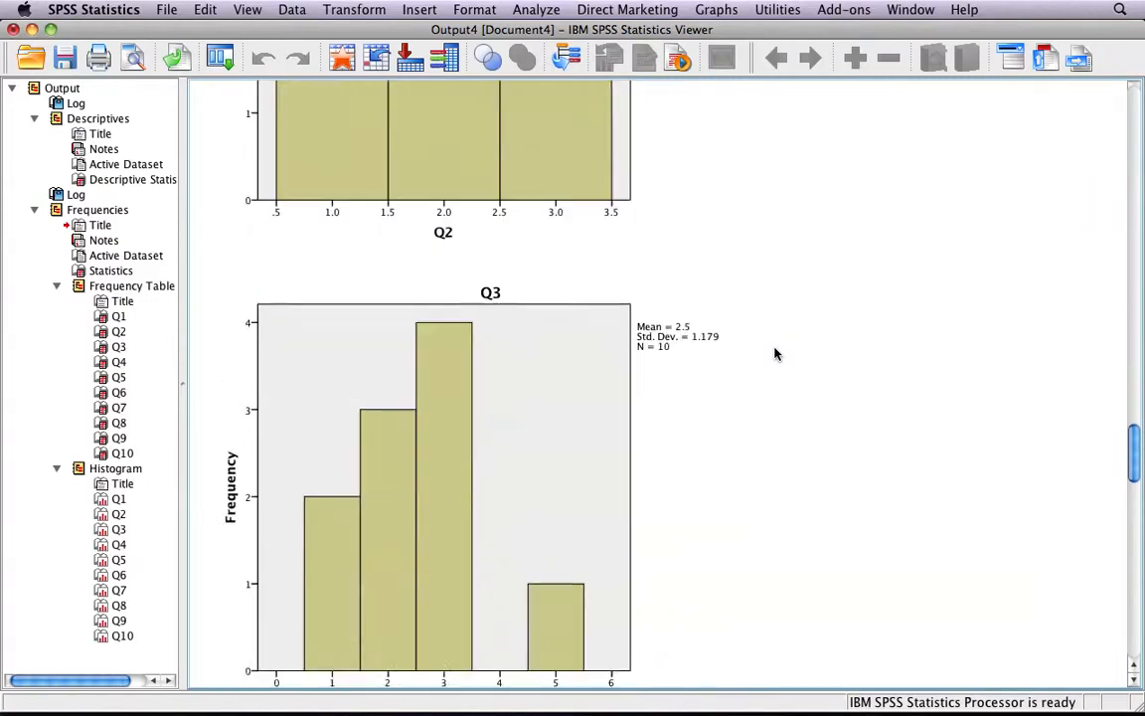
scroll(down, 3)
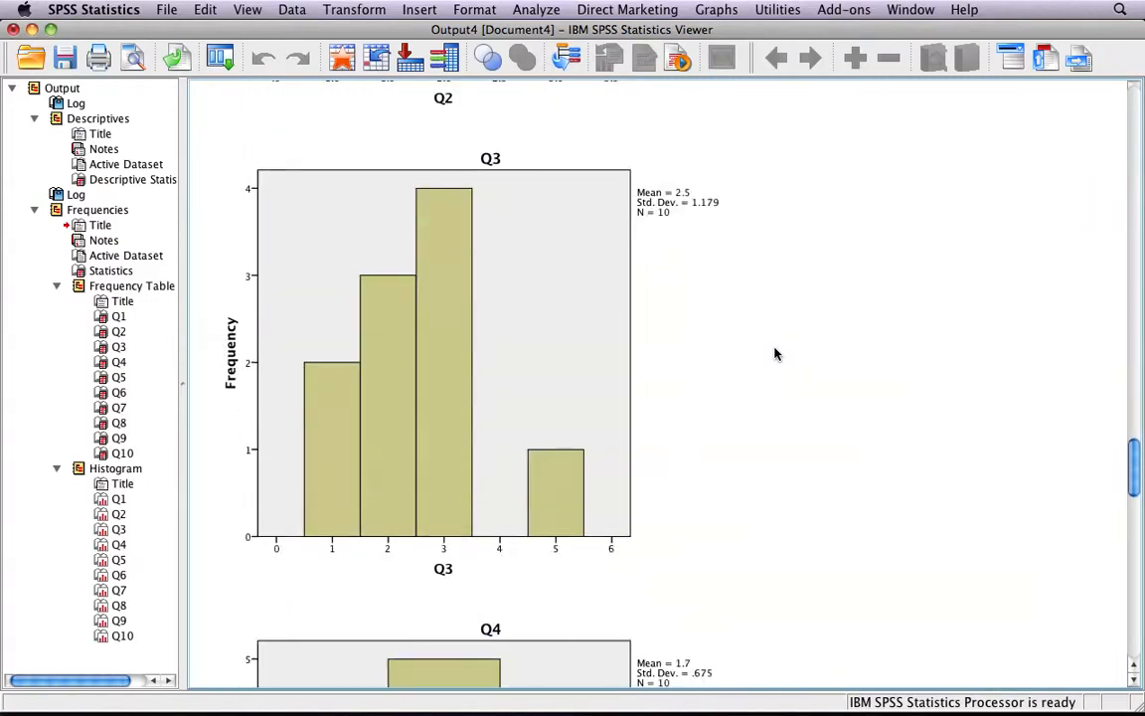
click(462, 218)
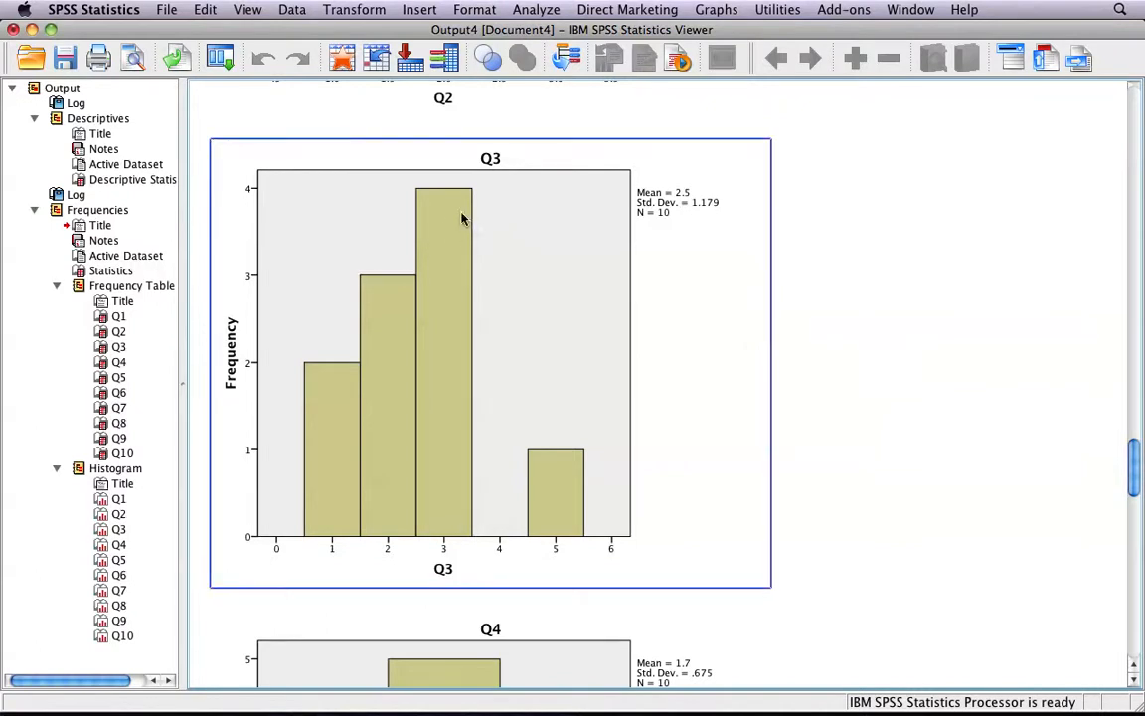
mouse_move(466, 227)
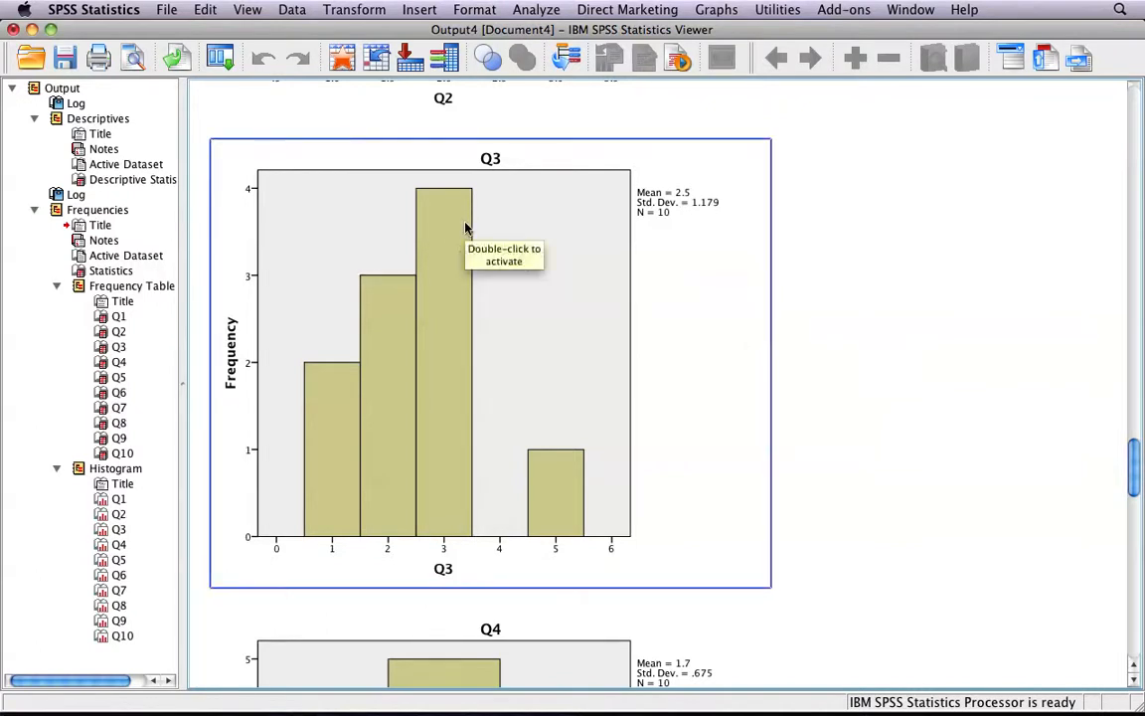
mouse_move(534, 587)
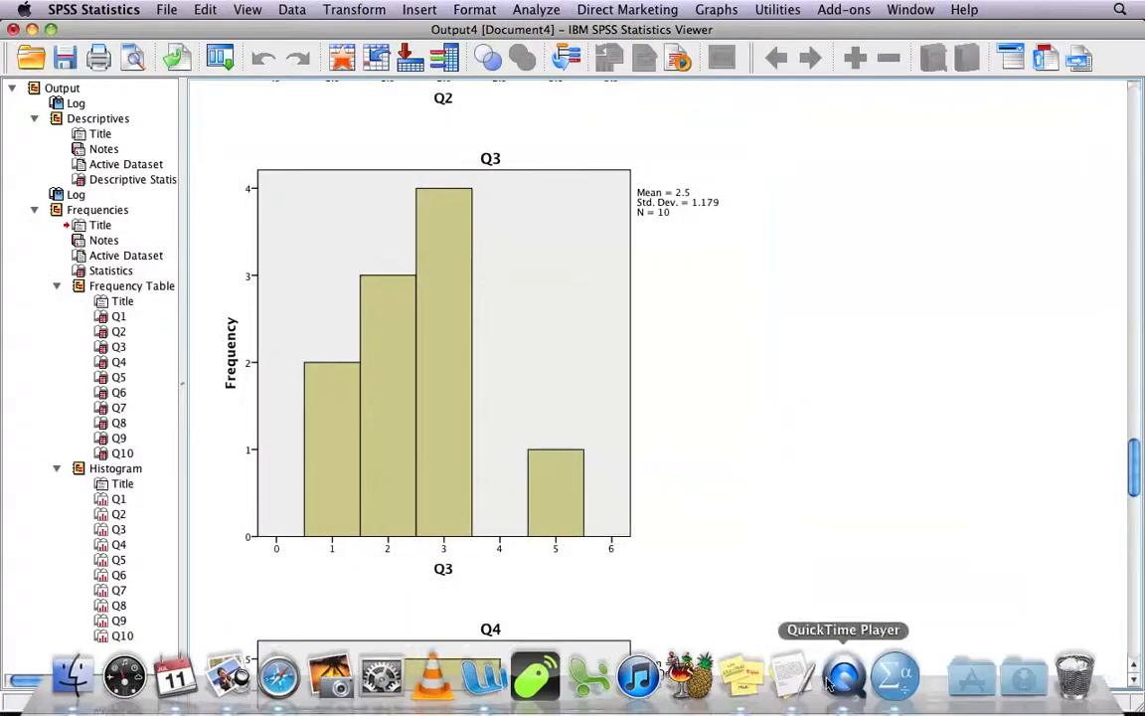
click(843, 676)
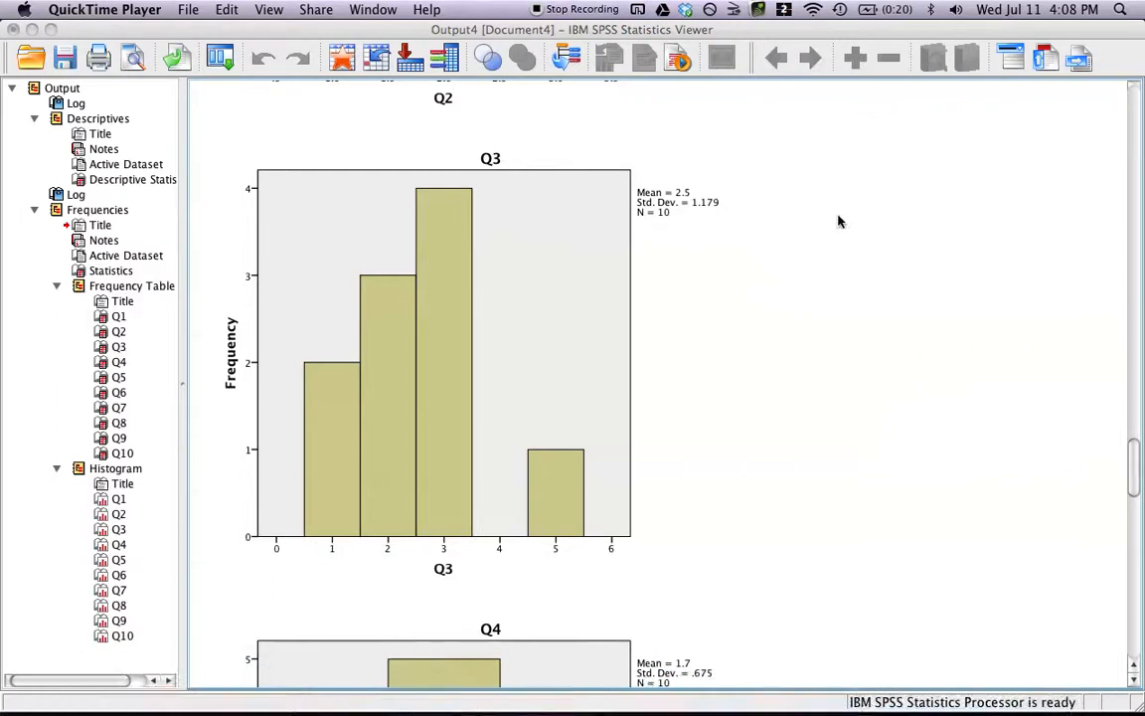